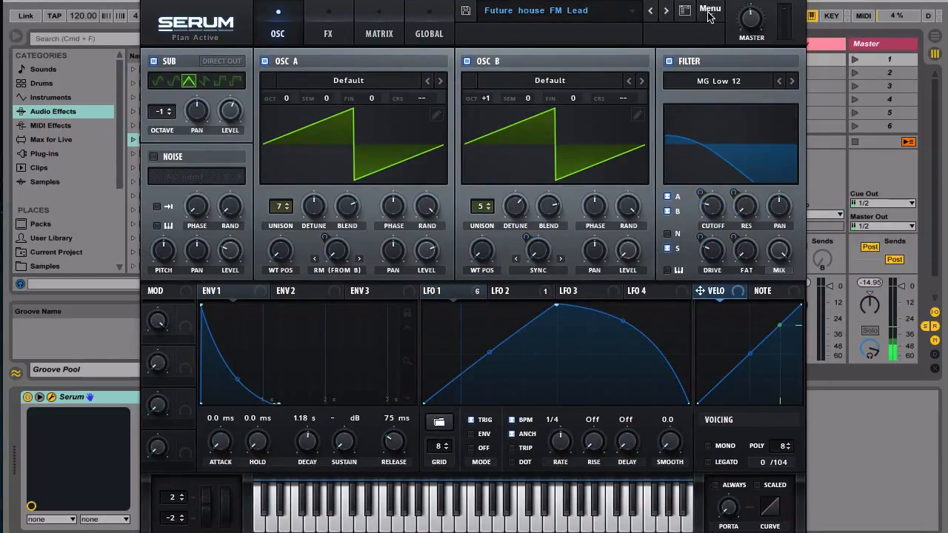
Step: Reset the patch to the blank Init Preset from the Menu
click(710, 9)
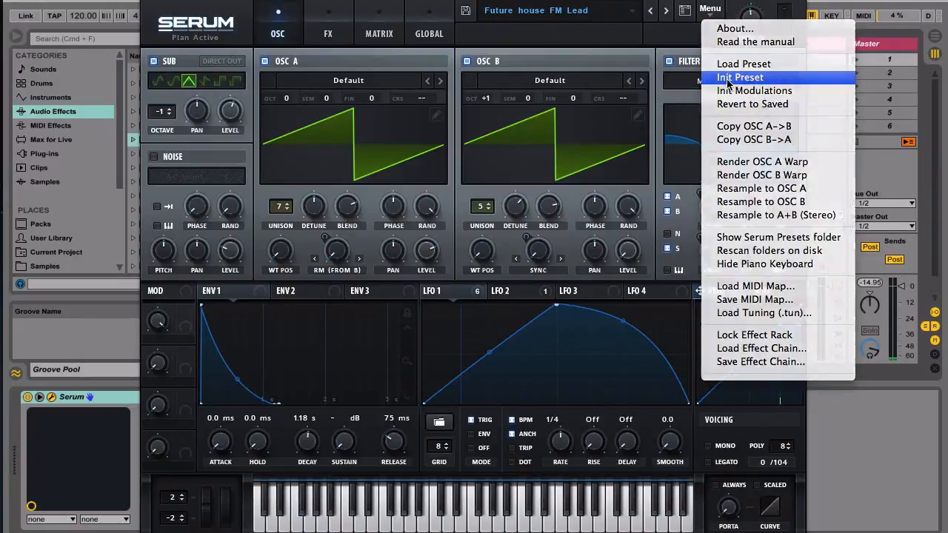
click(740, 77)
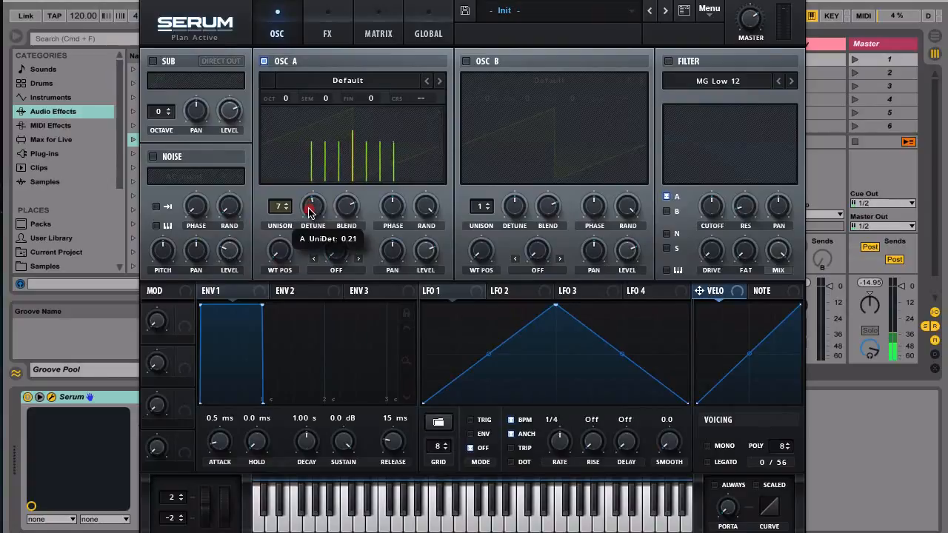
Step: Raise oscillator A's detune, switch on oscillator B, and choose the sub oscillator's waveform
drag(311, 206, 311, 220)
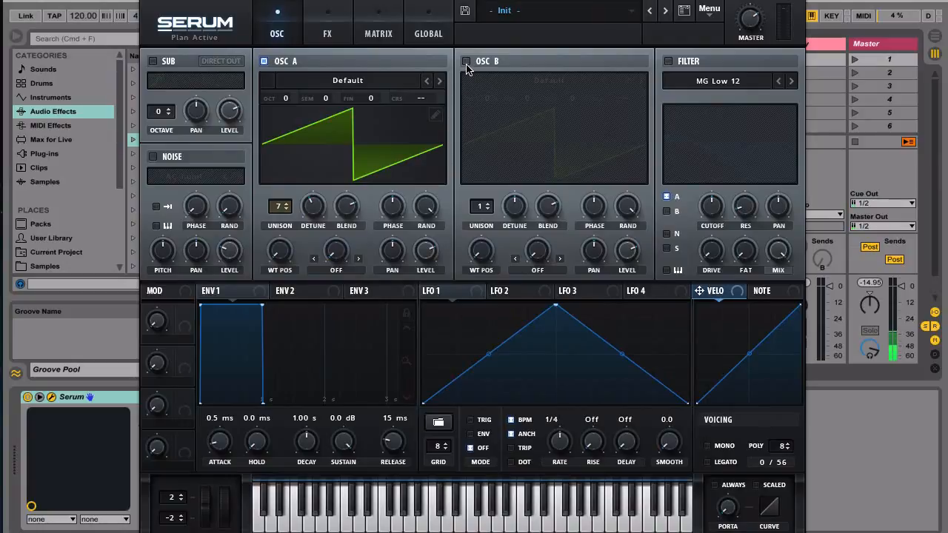
click(465, 61)
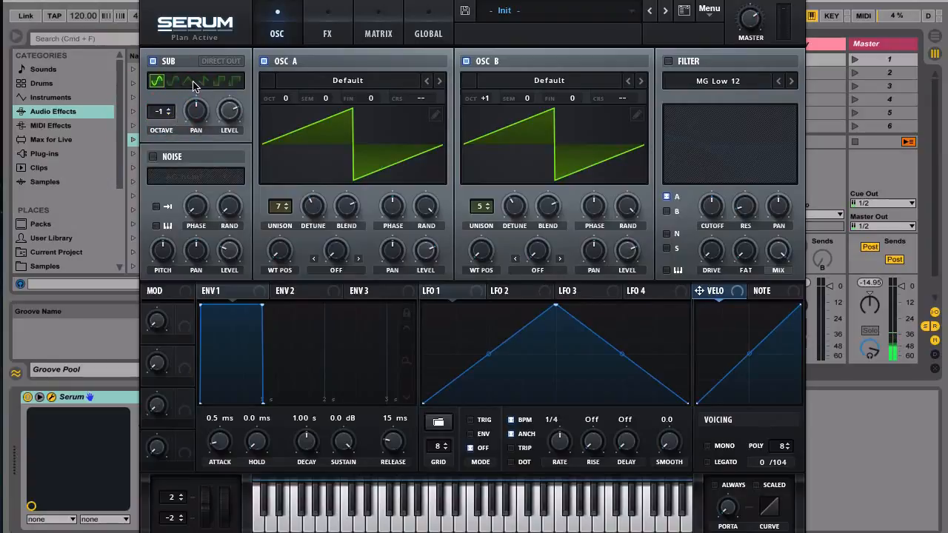
click(189, 80)
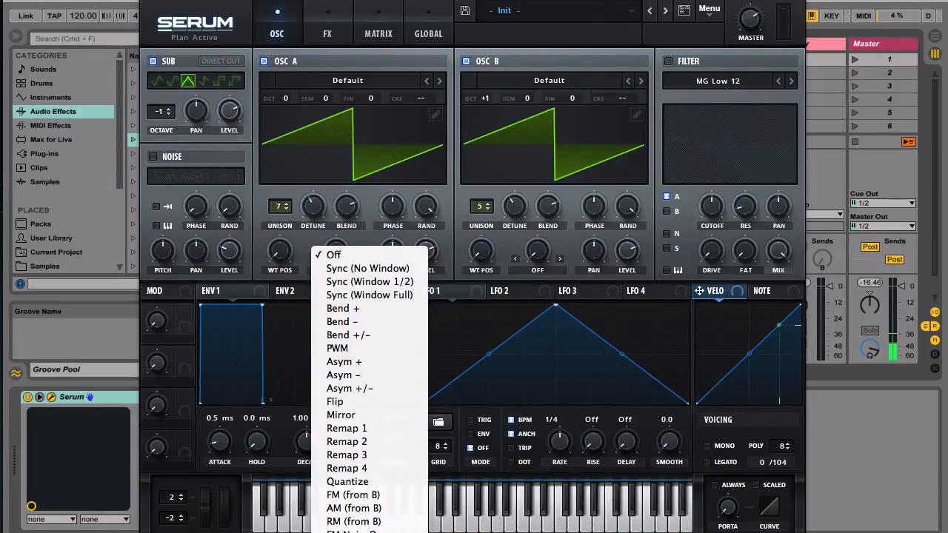
Step: Set oscillator A's warp to RM (from B) and oscillator B's warp to Sync
click(354, 522)
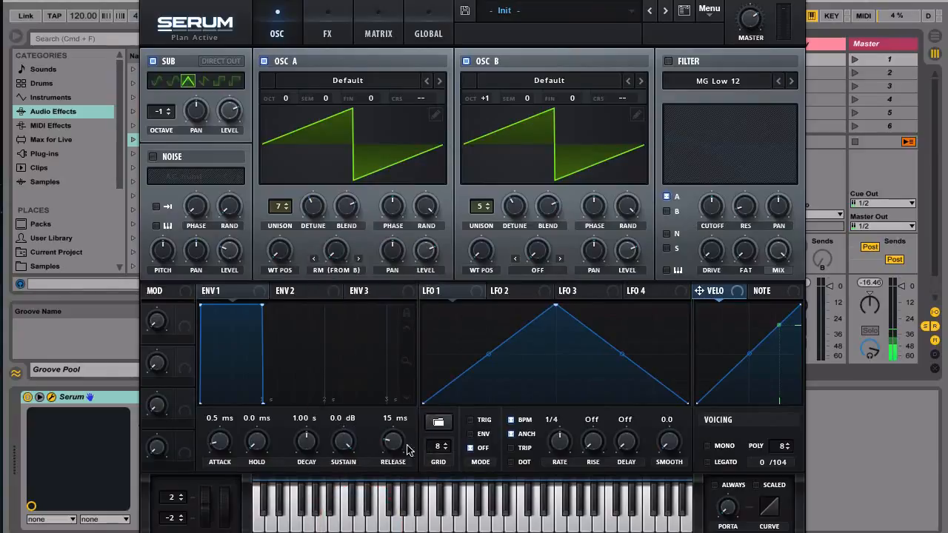
click(537, 250)
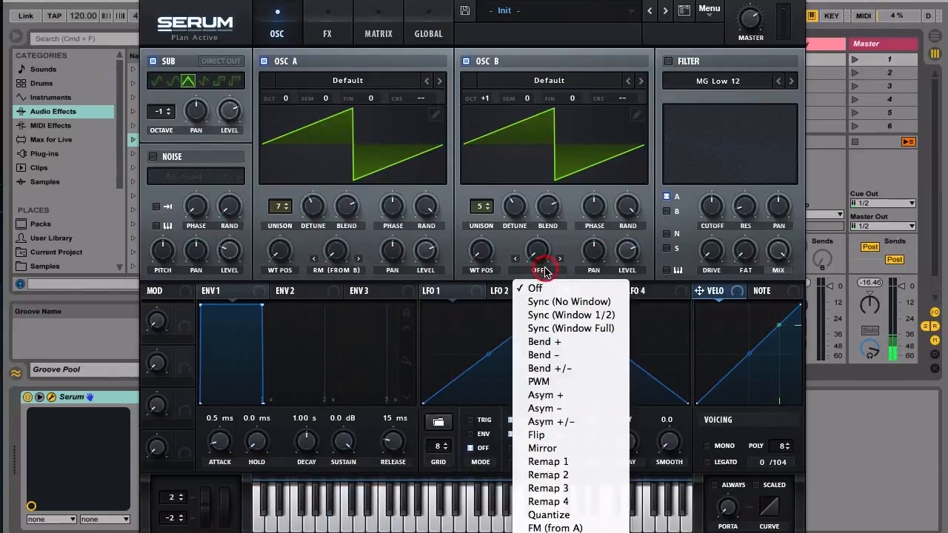
mouse_move(546, 288)
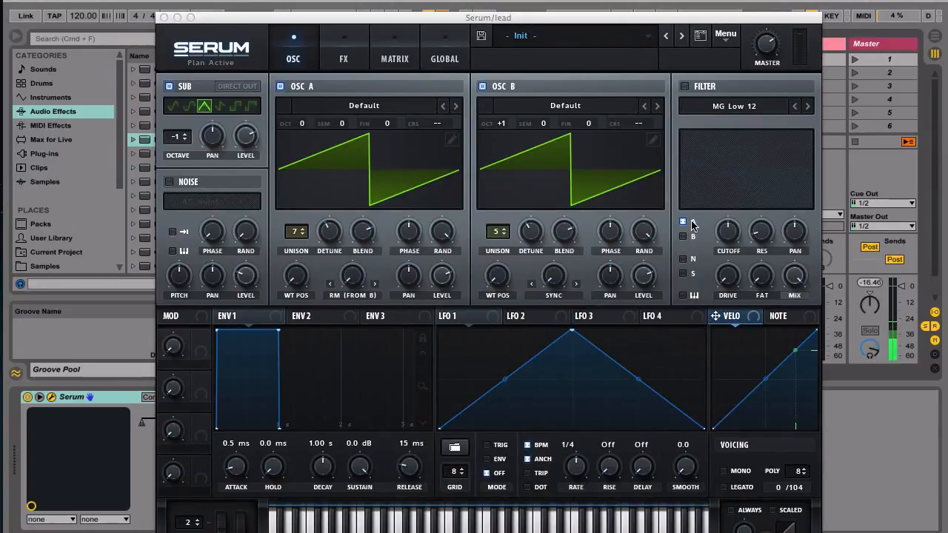
click(683, 222)
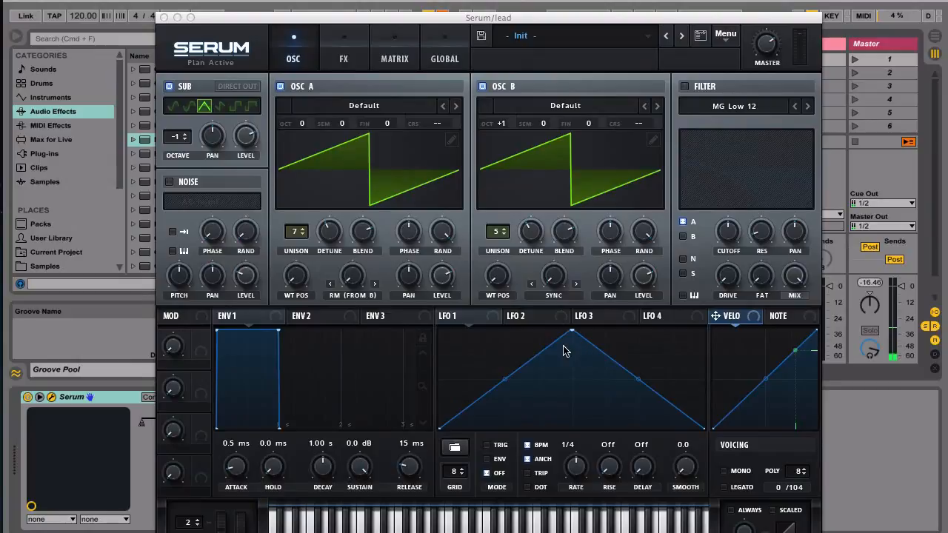
mouse_move(475, 329)
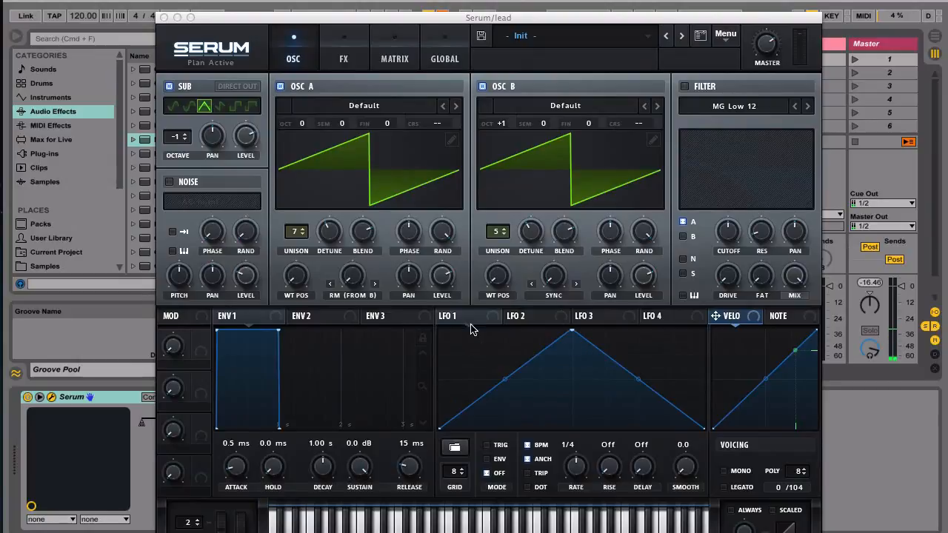
Step: Show LFO 1 and browse its saved user shapes for the future house LFO
click(447, 317)
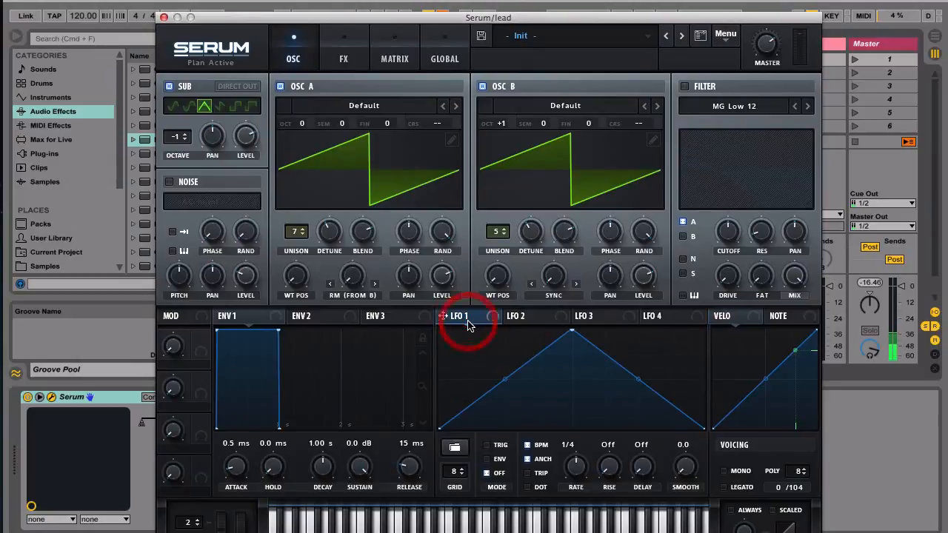
click(455, 447)
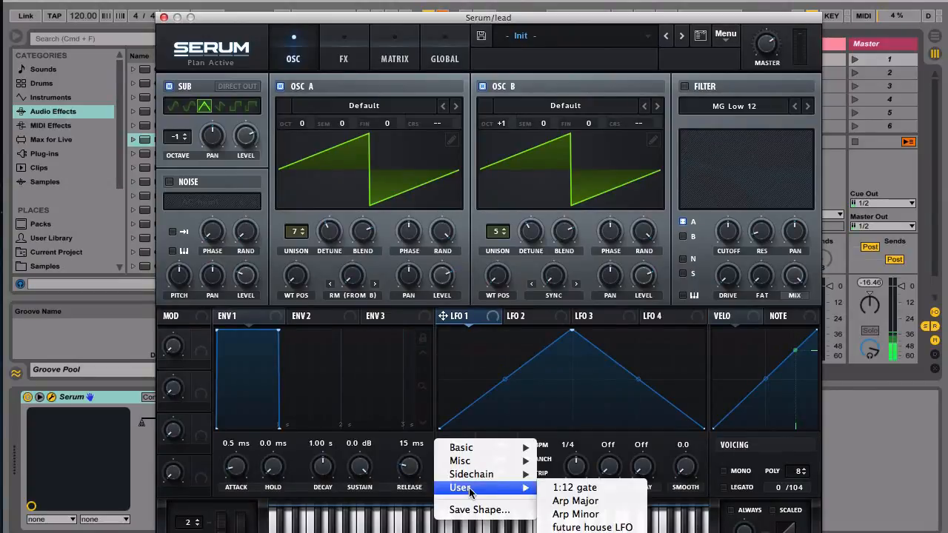
mouse_move(575, 514)
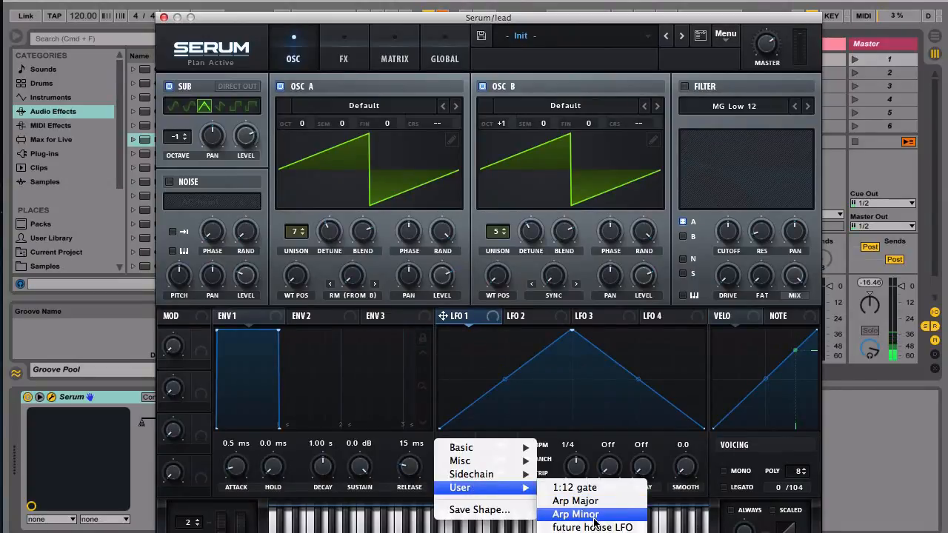
mouse_move(593, 514)
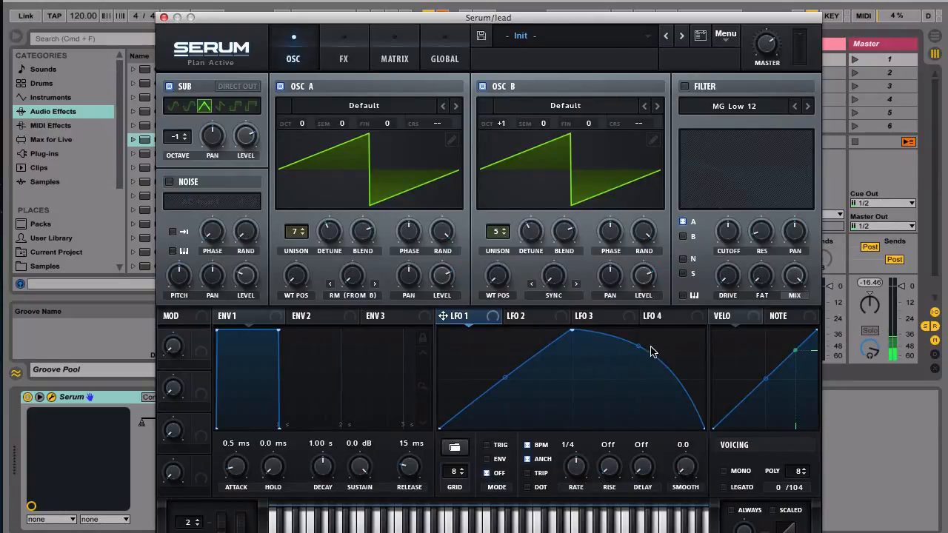
mouse_move(648, 360)
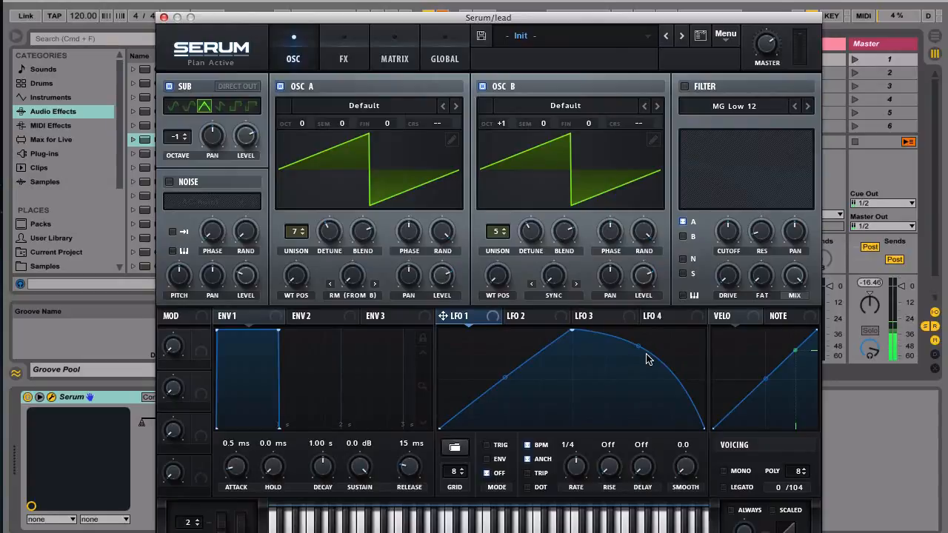
Step: Enable the filter and pull its cutoff frequency right down
click(683, 86)
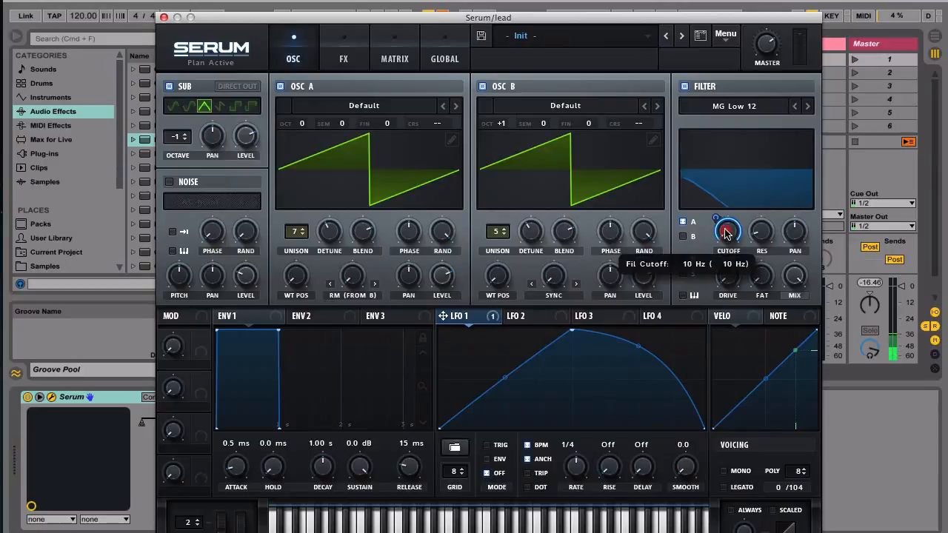
drag(727, 231, 724, 211)
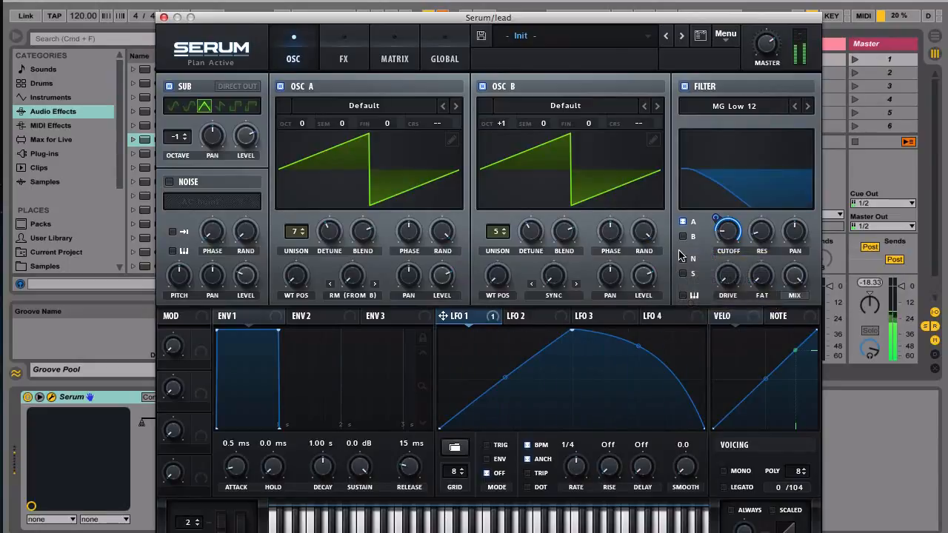
mouse_move(683, 237)
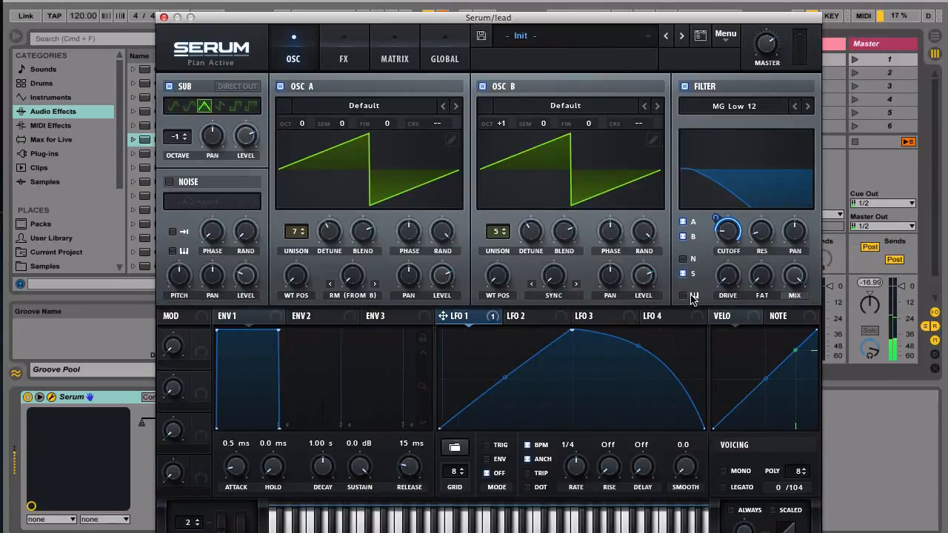
mouse_move(693, 296)
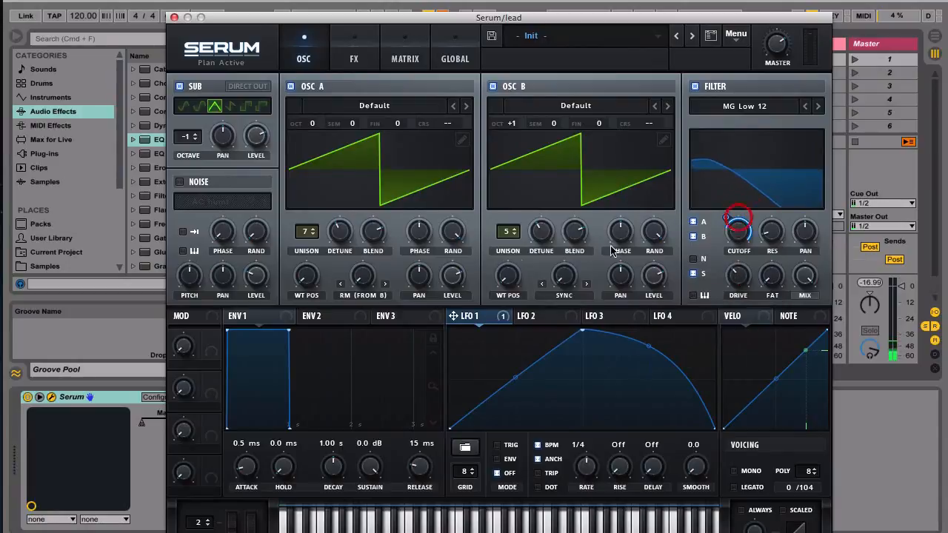
mouse_move(738, 284)
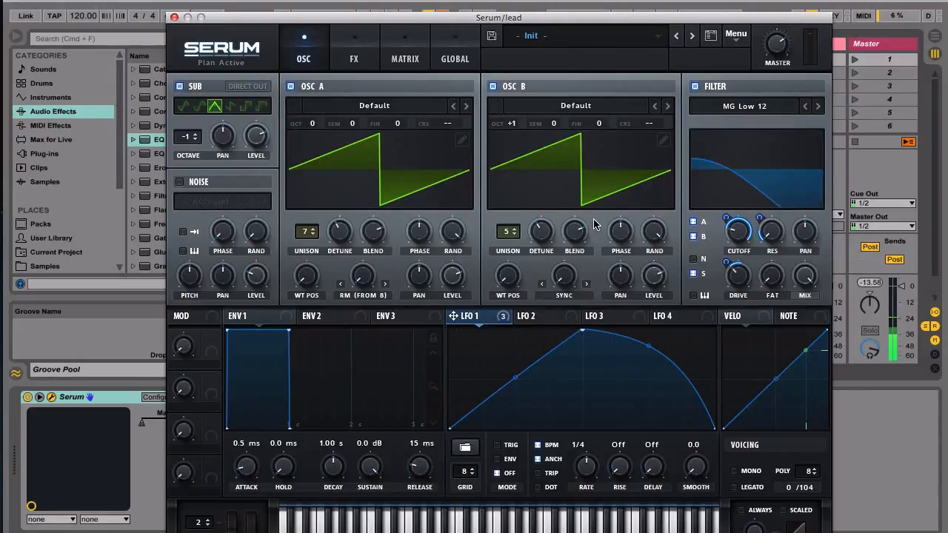
mouse_move(363, 277)
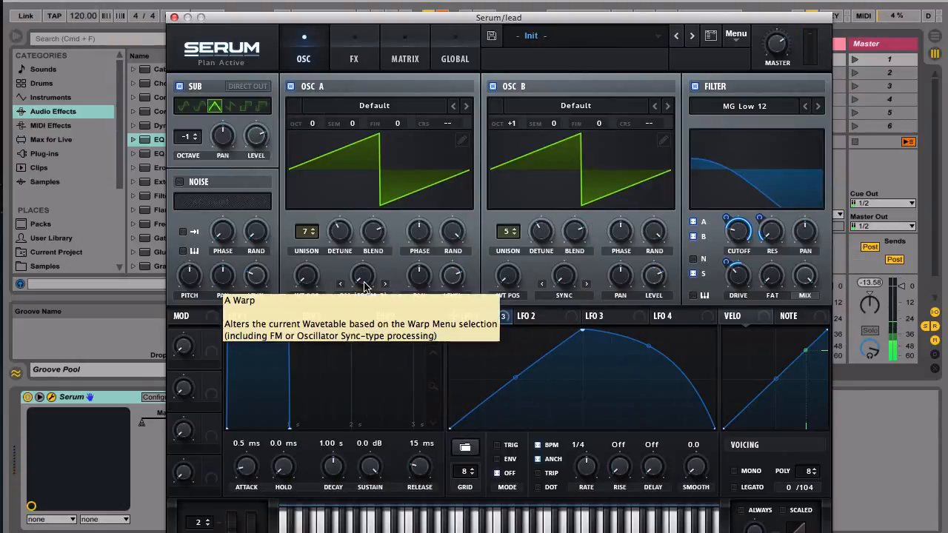
mouse_move(355, 161)
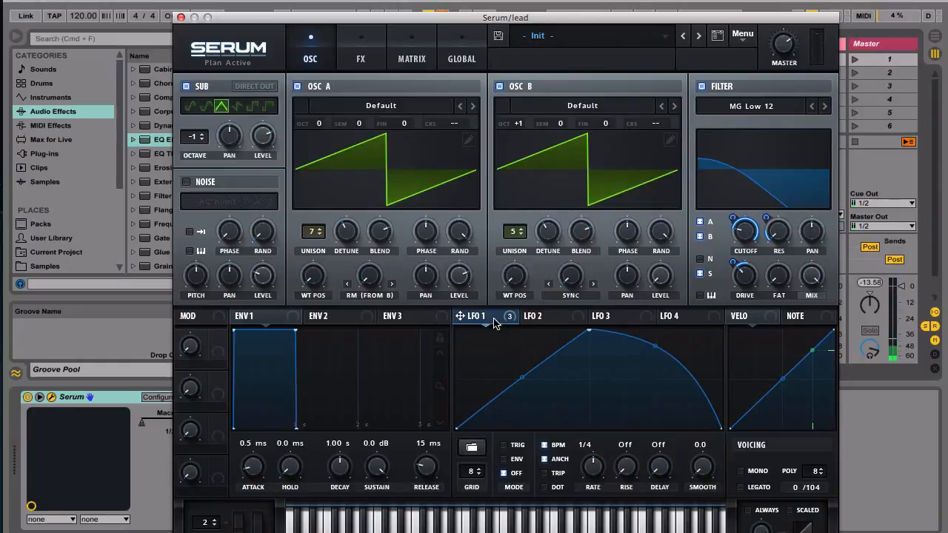
Step: Return to LFO 1, then switch oscillator B off to hear oscillator A and the sub alone
click(369, 278)
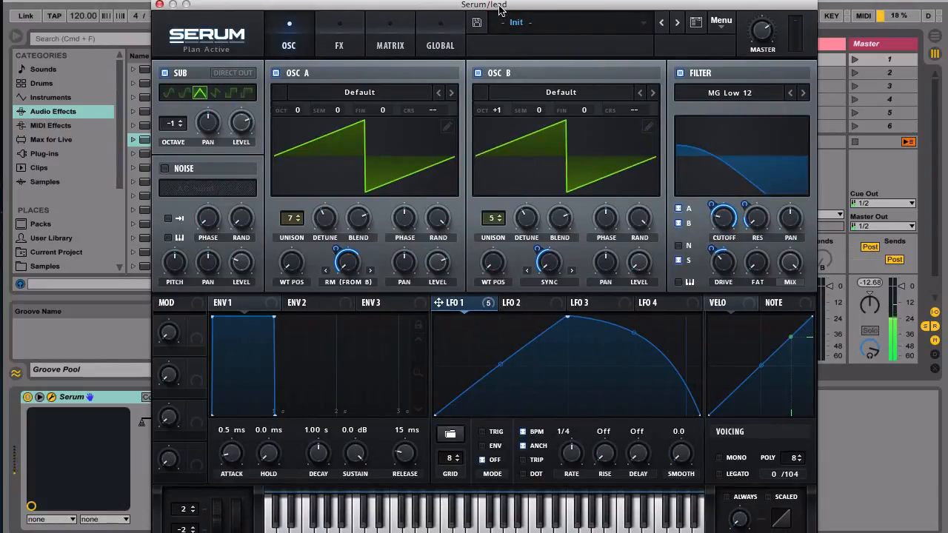
click(480, 73)
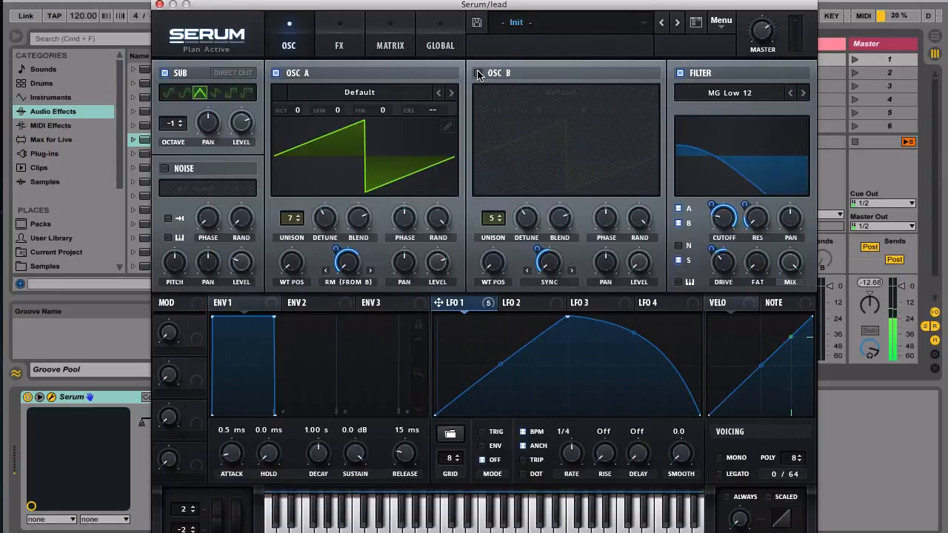
Step: Re-enable oscillator B and shape envelope 1 into a pluck: ~878 ms decay, sustain at minimum
click(478, 72)
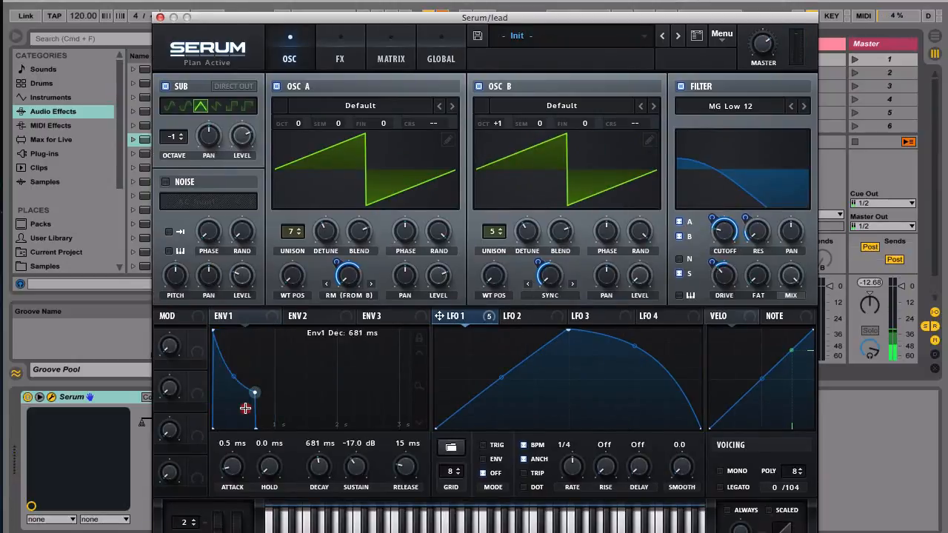
drag(255, 391, 261, 427)
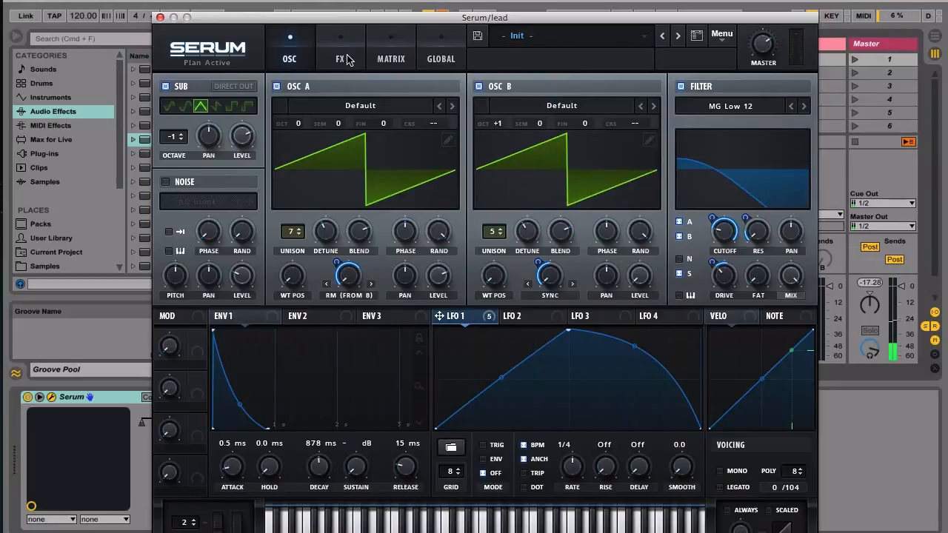
Step: On the FX page, switch on Hyper/Dimension and add a distortion unit to the chain
click(341, 60)
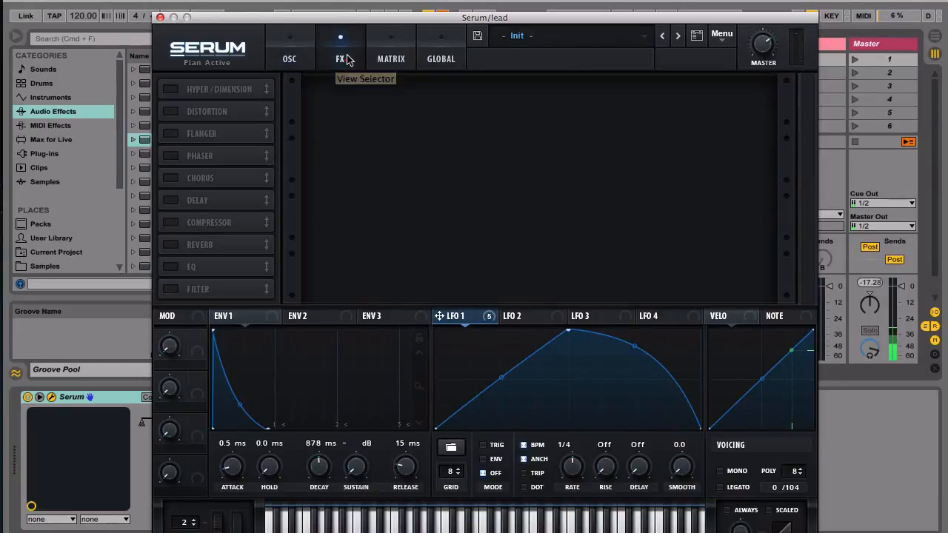
click(169, 89)
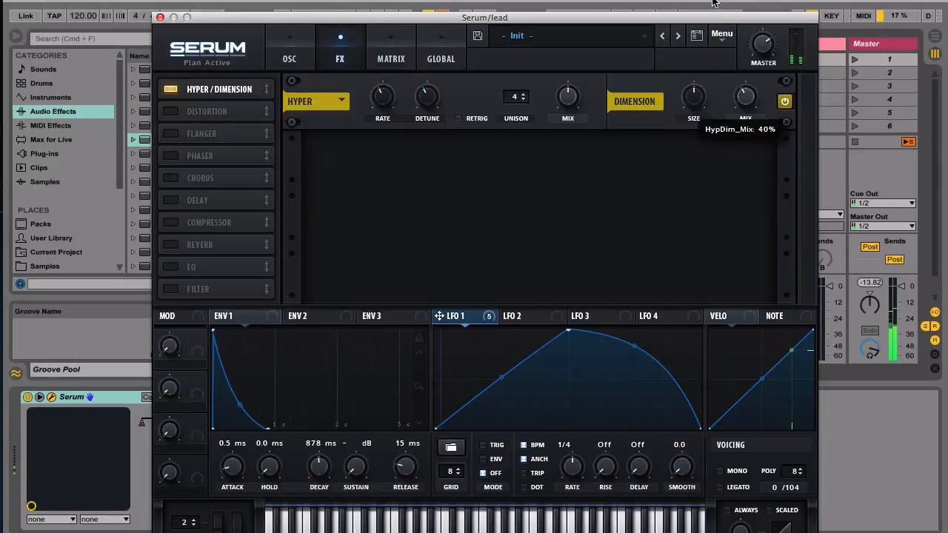
mouse_move(415, 160)
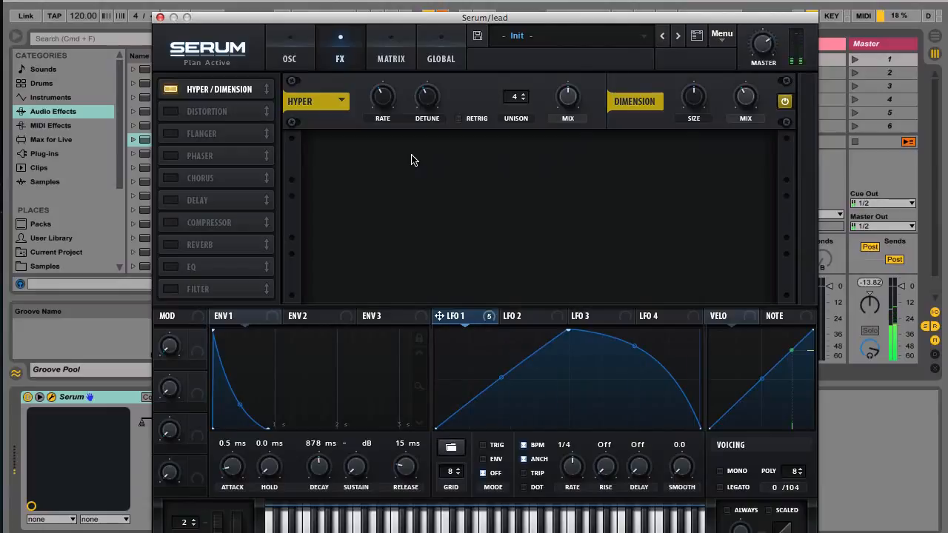
click(172, 111)
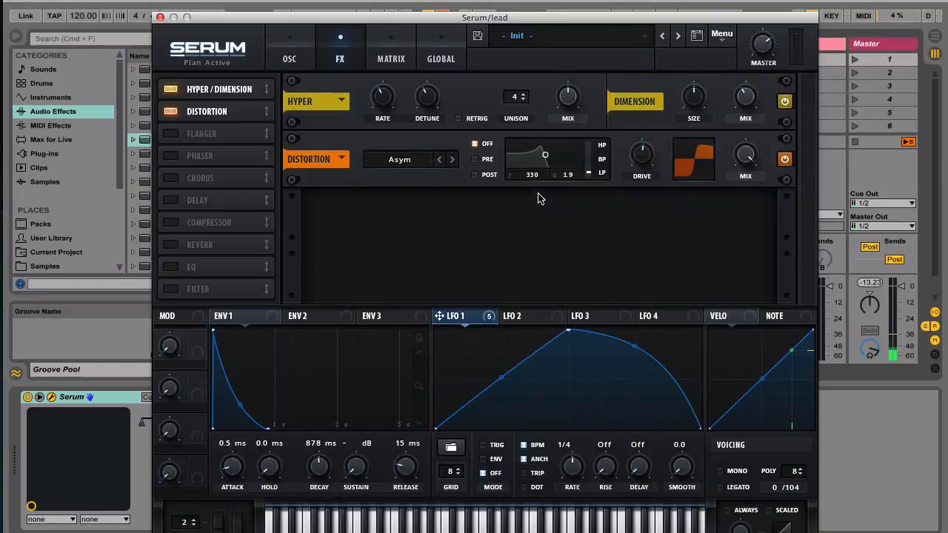
Step: Raise the distortion's filter frequency to about 2314 Hz, then bypass it to compare
drag(545, 154, 536, 145)
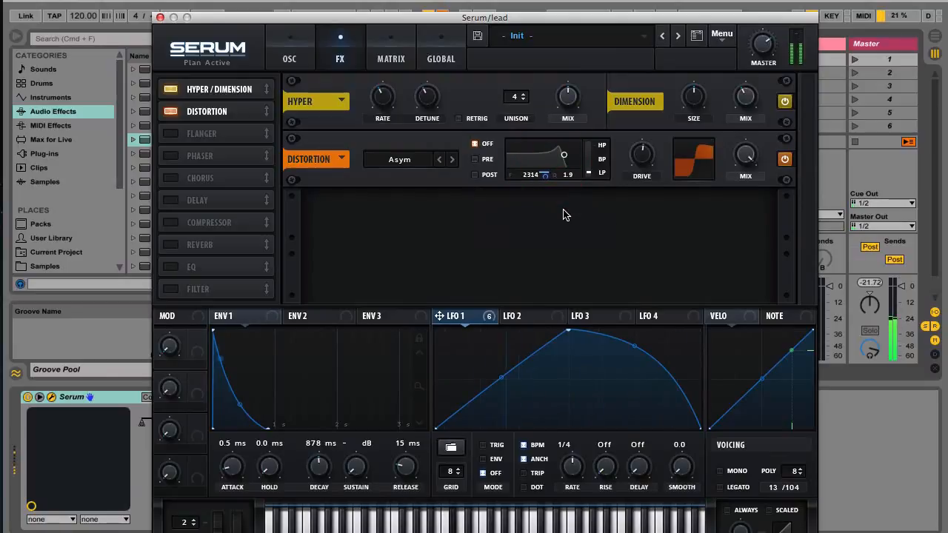
click(785, 160)
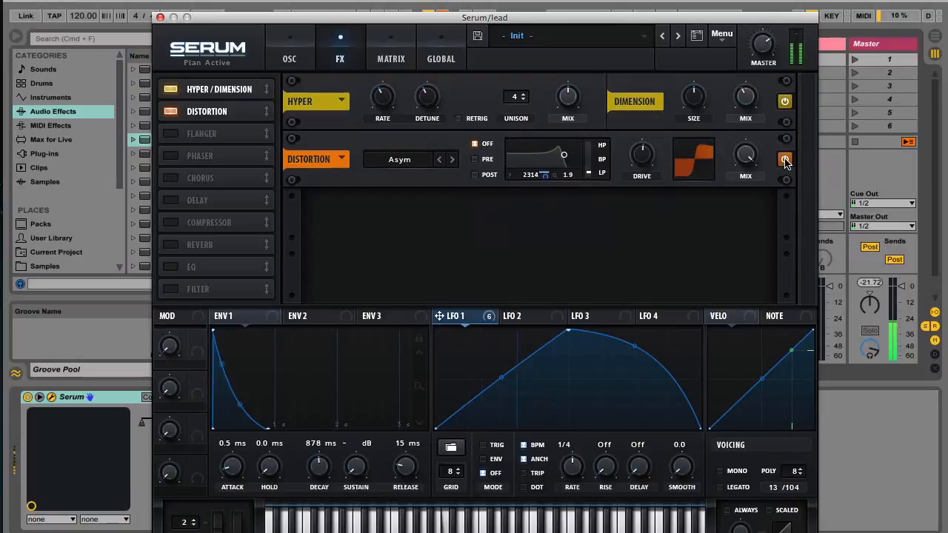
mouse_move(785, 160)
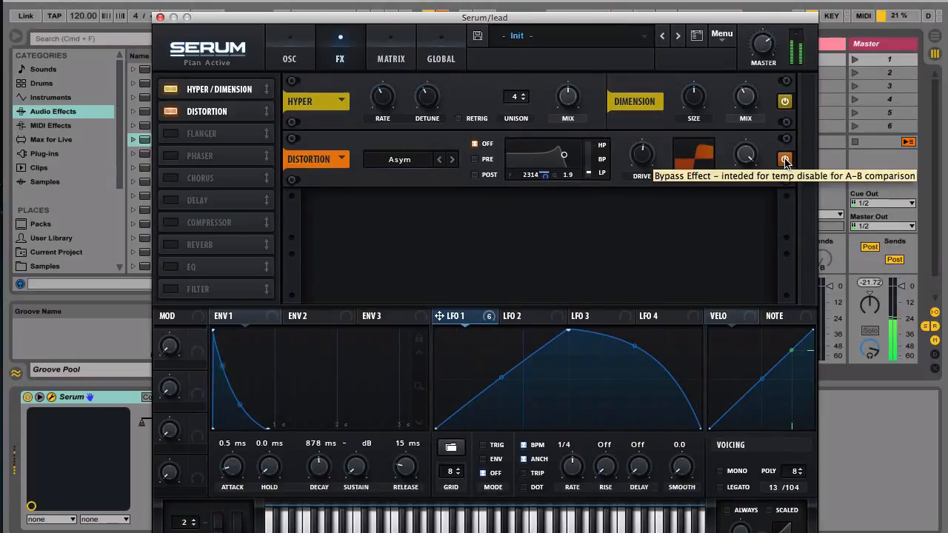
Step: Bring the distortion back in, add an EQ after it and adjust its upper band
click(785, 160)
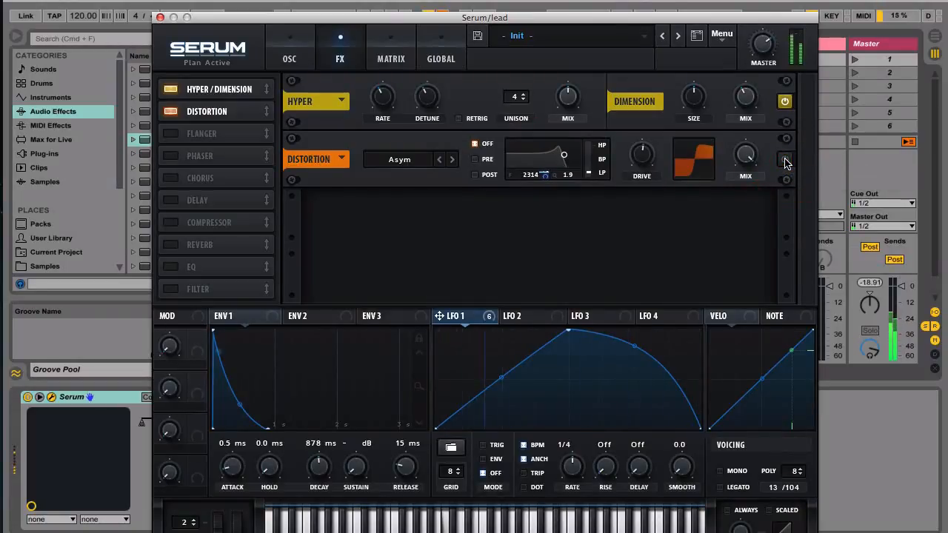
click(785, 162)
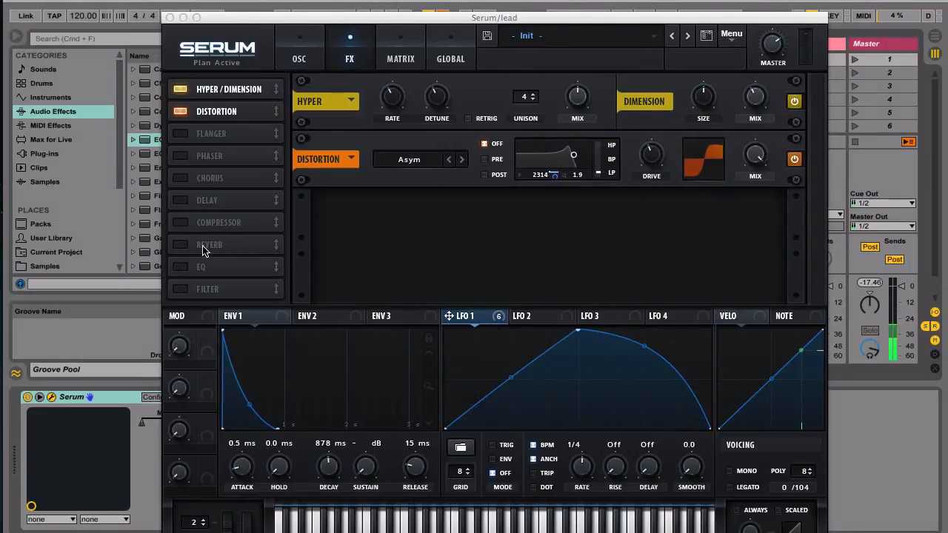
click(181, 267)
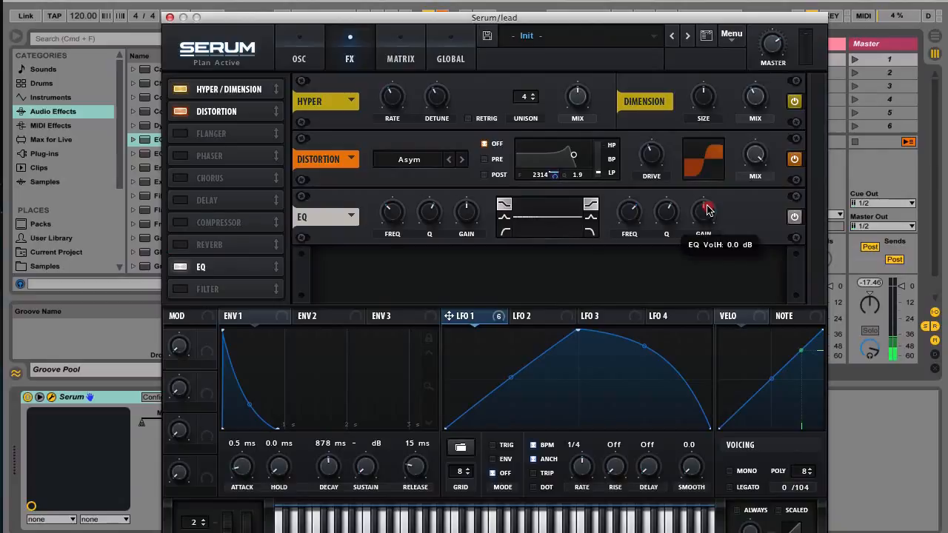
drag(702, 215, 708, 196)
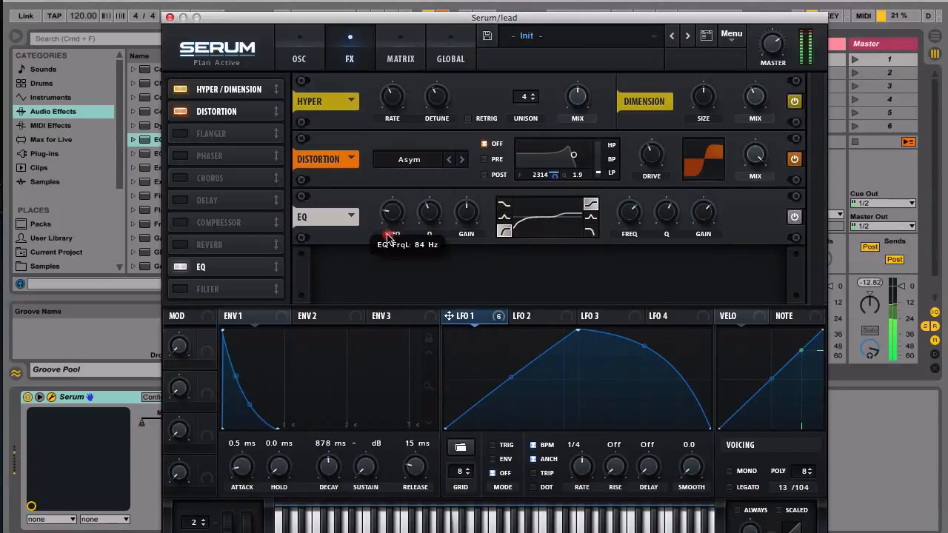
Step: Enable a plate-mode reverb after the EQ and raise its low cut
click(180, 244)
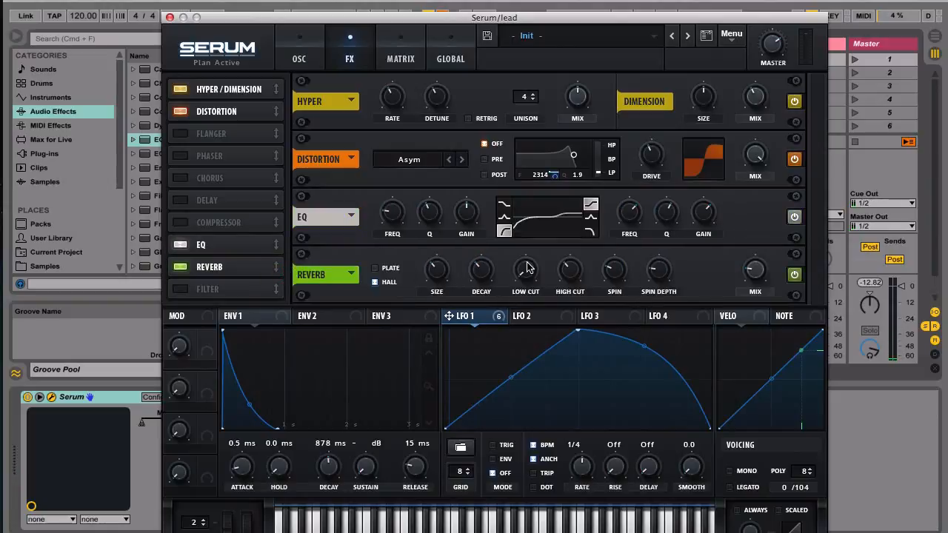
mouse_move(649, 281)
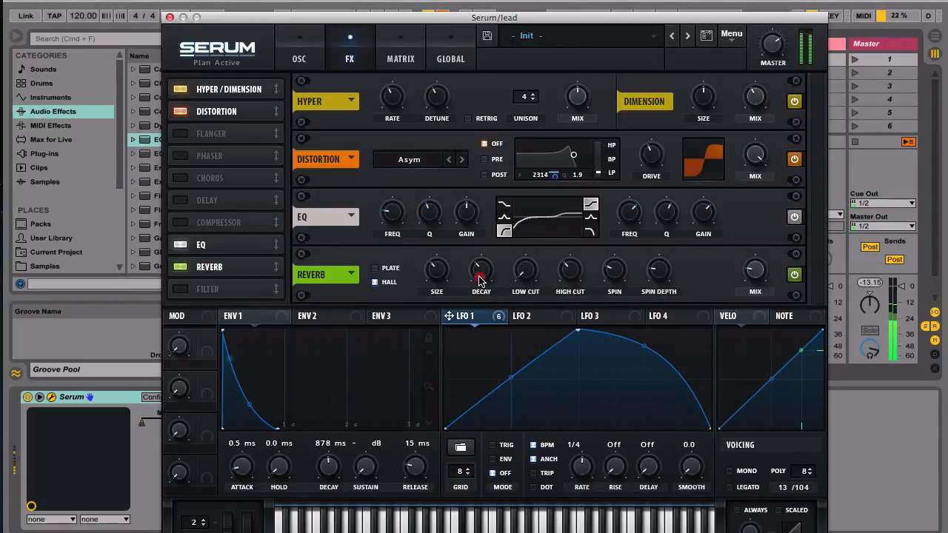
mouse_move(704, 259)
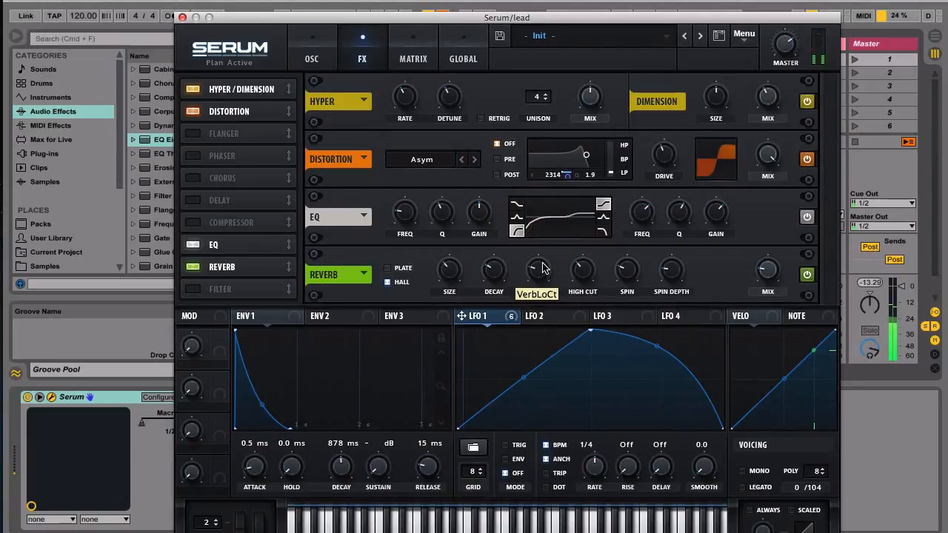
drag(495, 268, 494, 281)
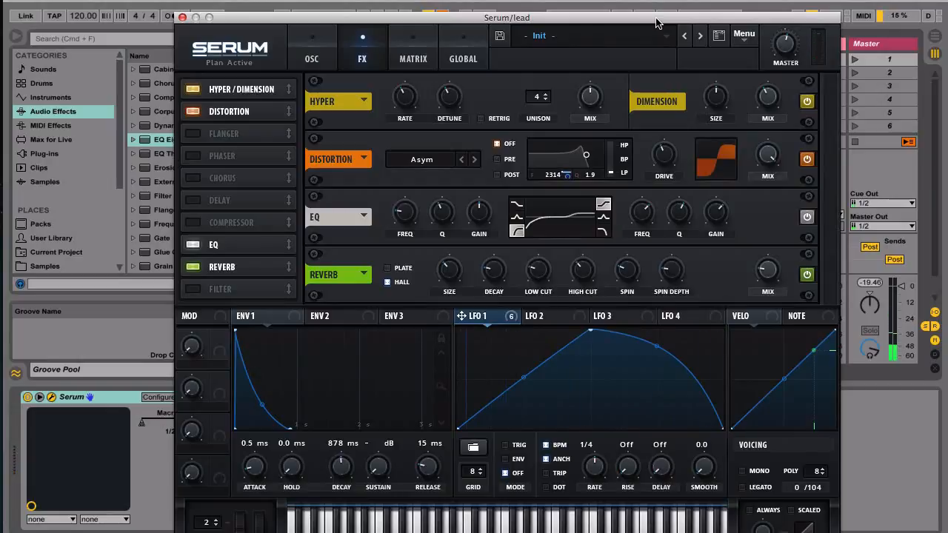
drag(506, 18, 483, 349)
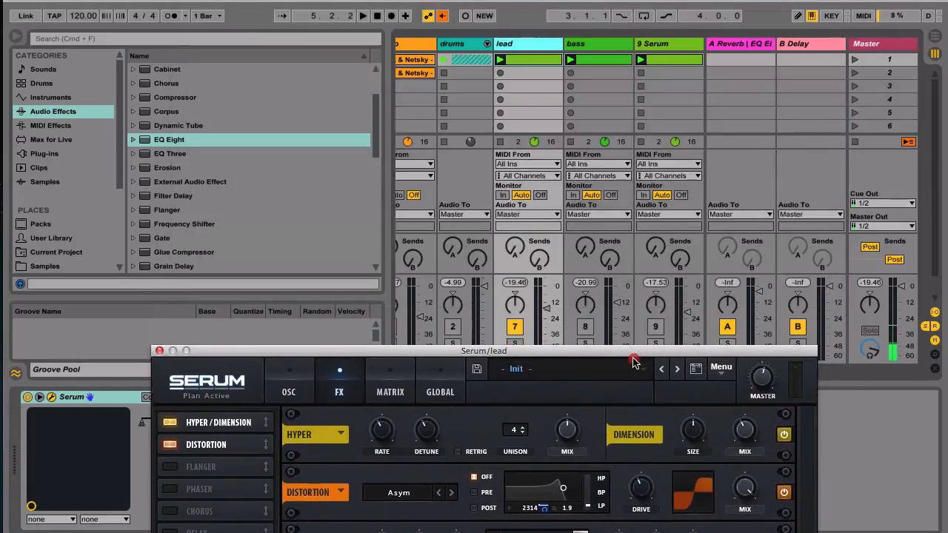
drag(481, 349, 474, 448)
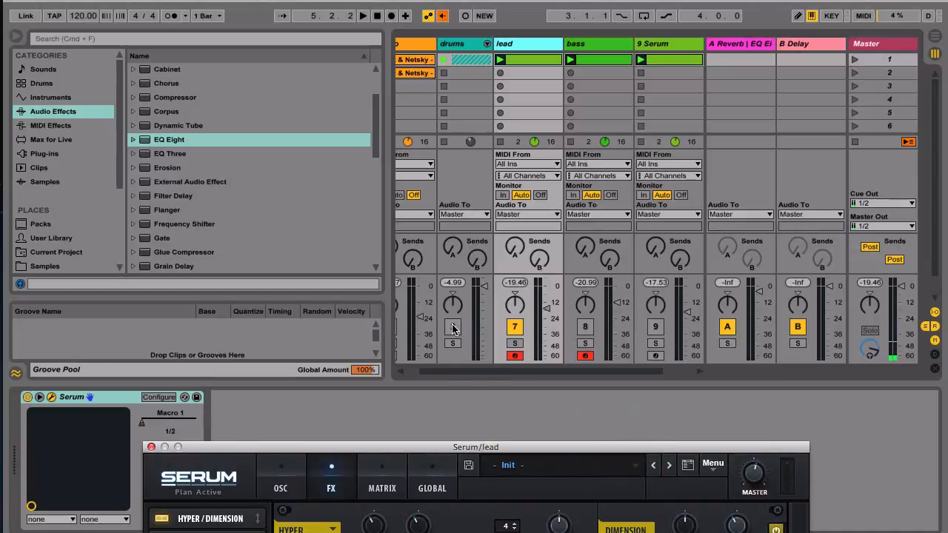
click(454, 327)
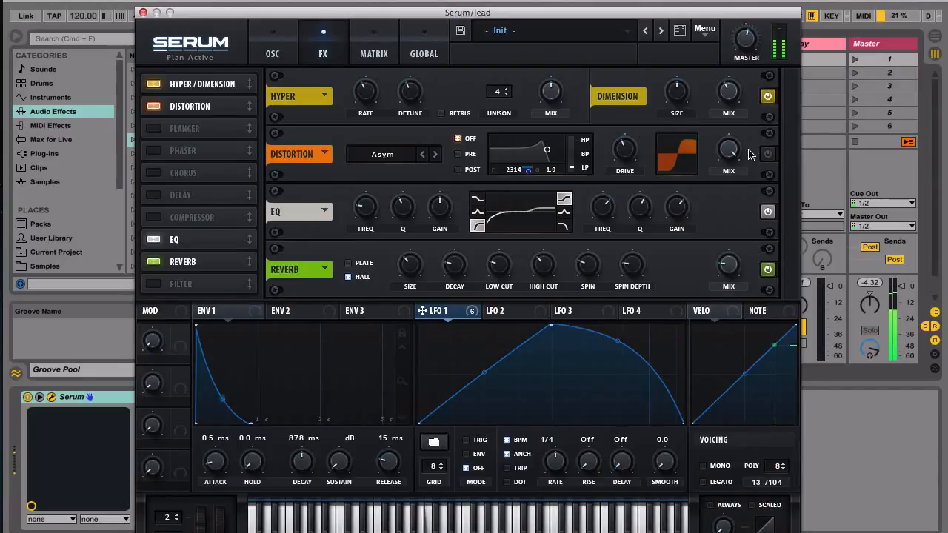
click(767, 154)
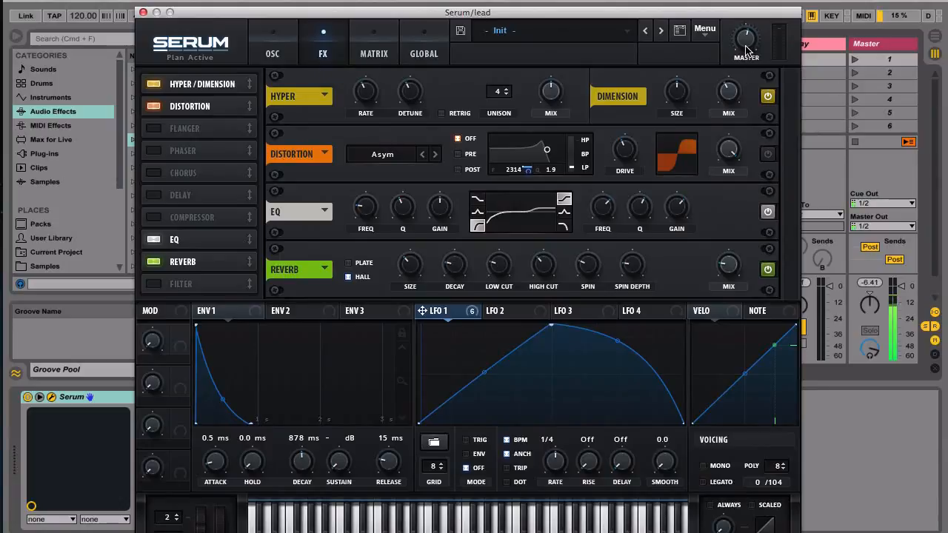
Step: Enable the compressor between the EQ and reverb and adjust its output gain
drag(747, 39, 747, 33)
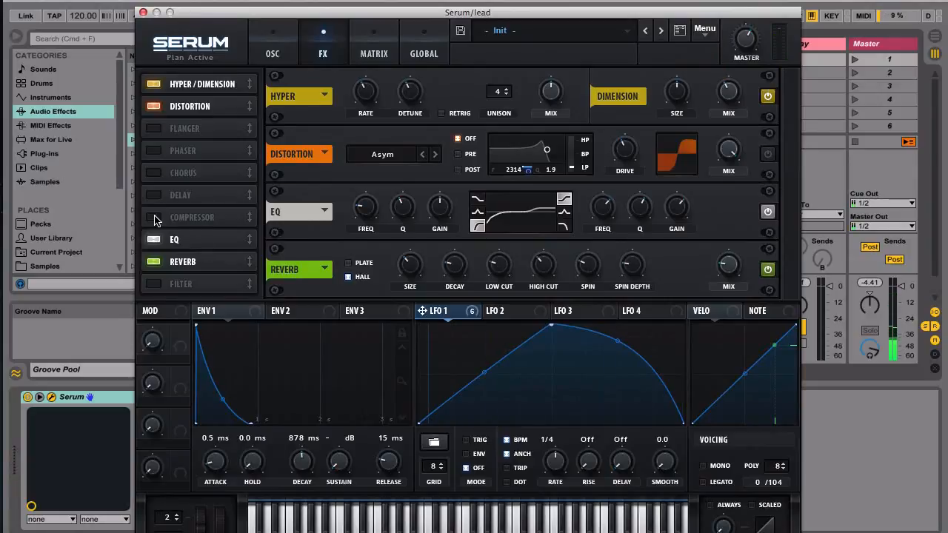
click(193, 216)
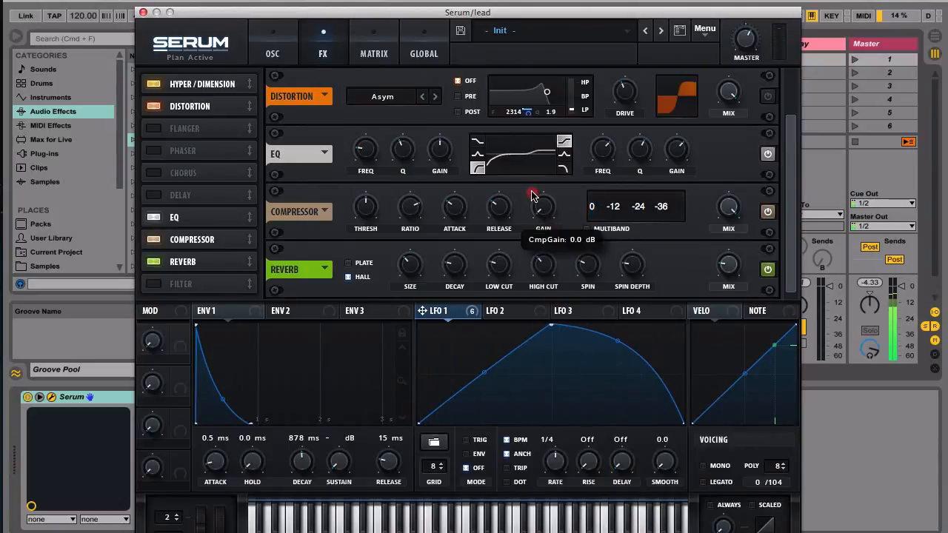
drag(533, 192, 534, 185)
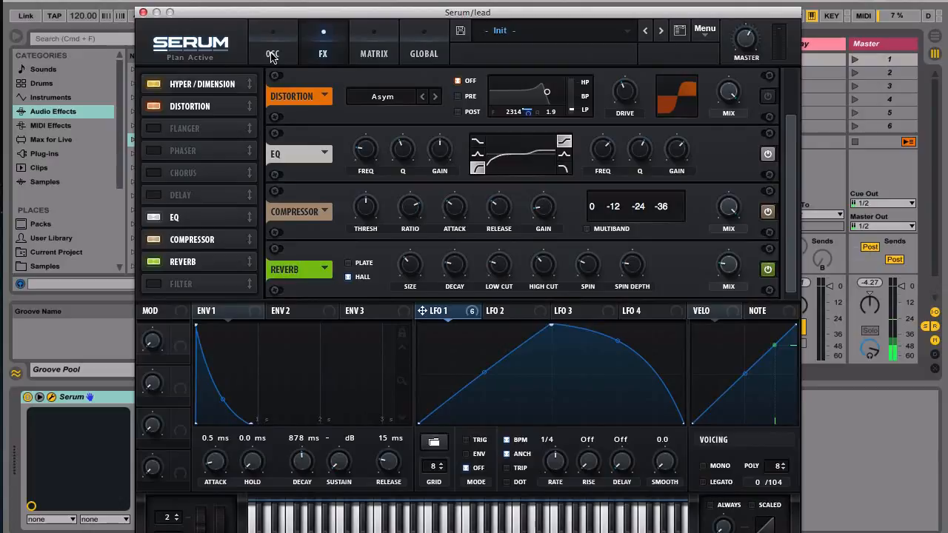
Step: Increase oscillator B's sync warp amount and set LFO 1's depth on it
click(273, 42)
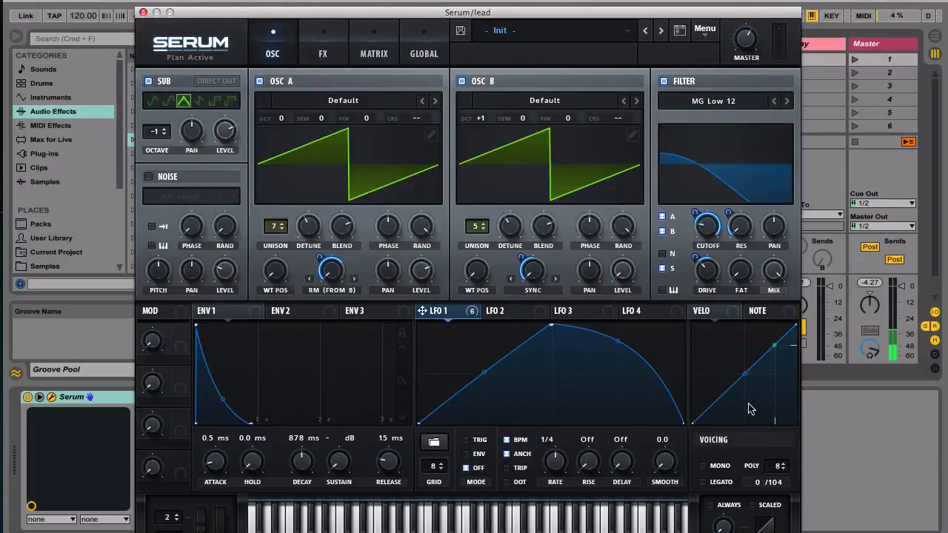
mouse_move(546, 302)
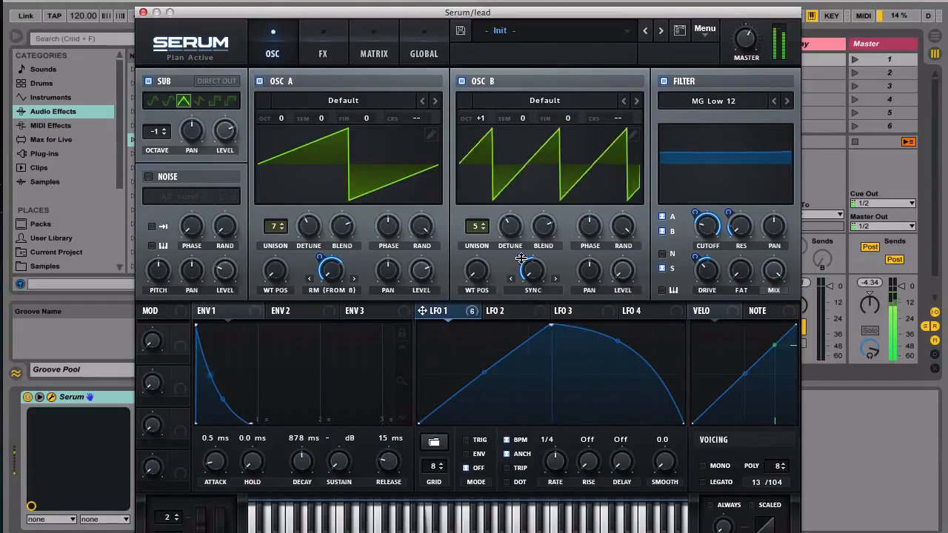
drag(533, 266, 534, 251)
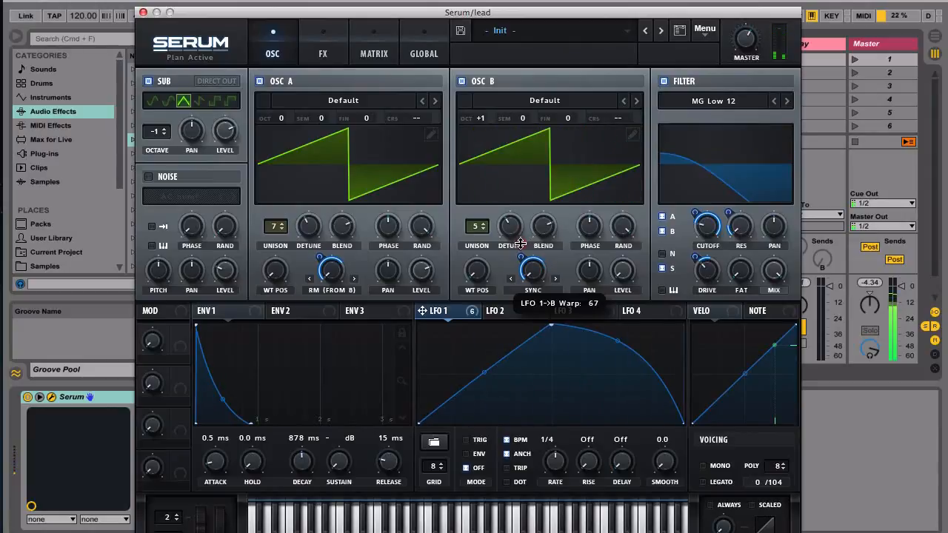
drag(534, 269, 519, 255)
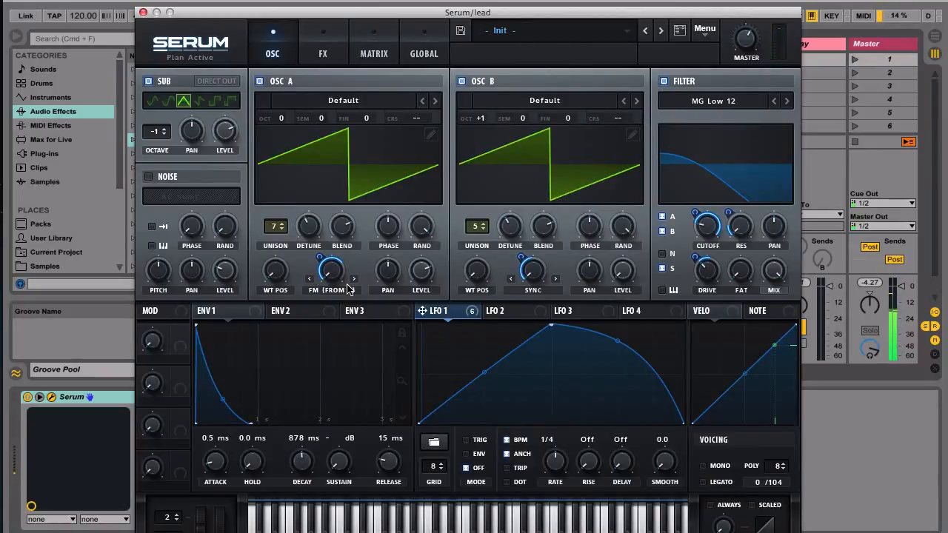
mouse_move(332, 269)
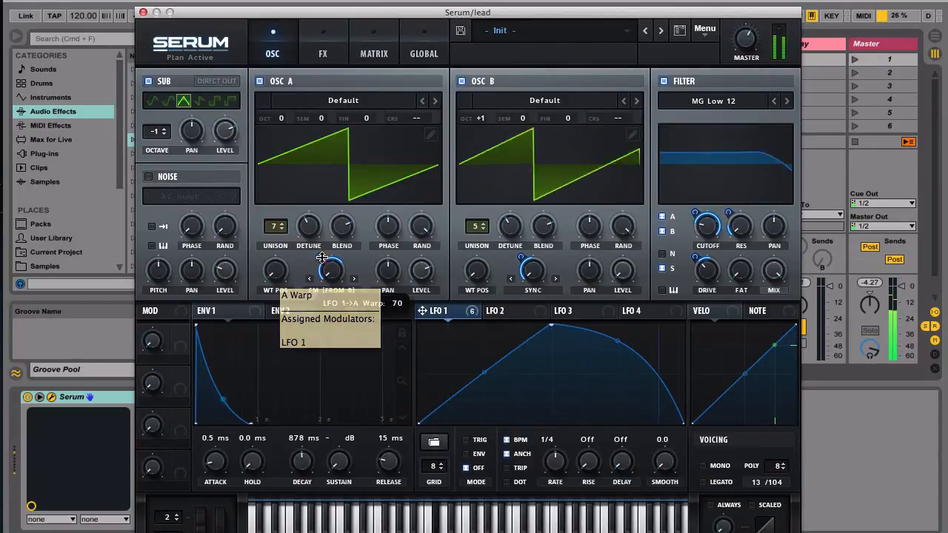
Step: Reduce LFO 1's modulation depth on oscillator A's warp amount
drag(331, 269, 330, 281)
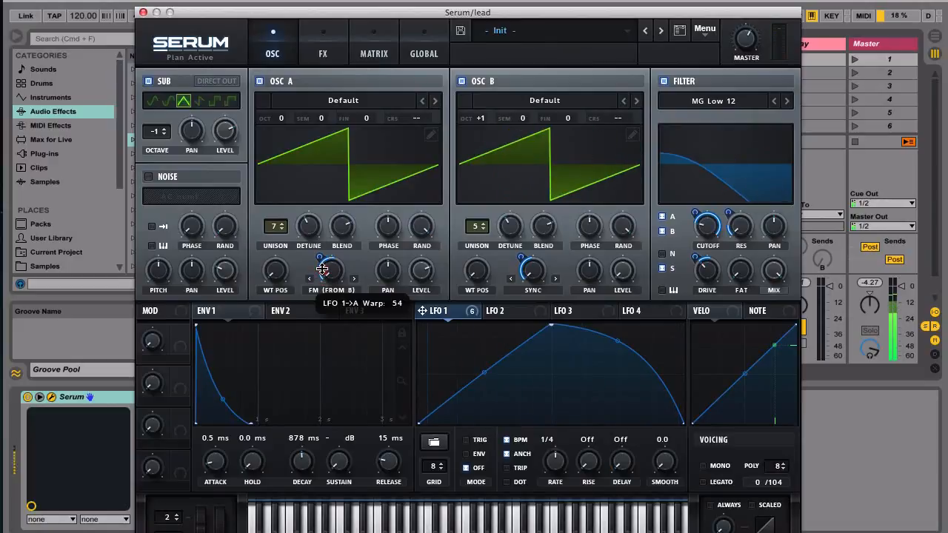
drag(323, 269, 323, 275)
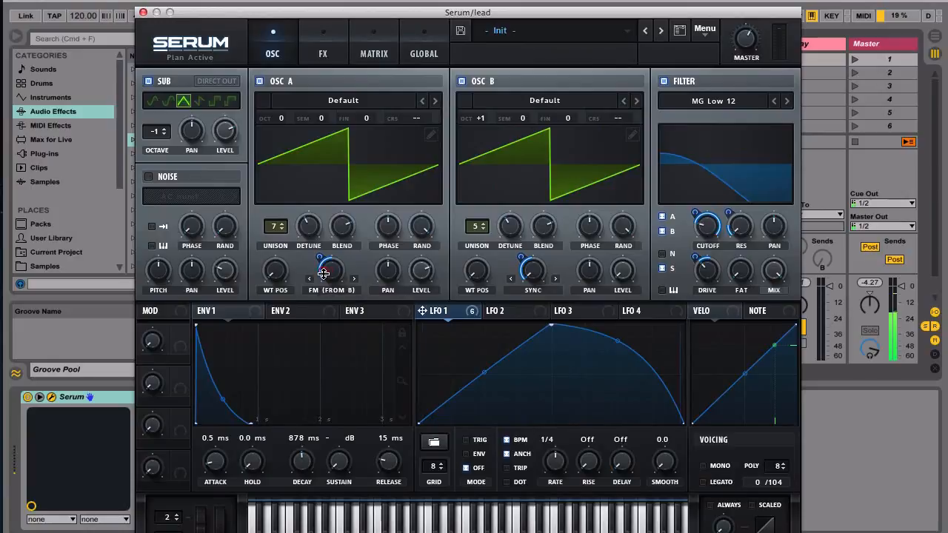
mouse_move(333, 311)
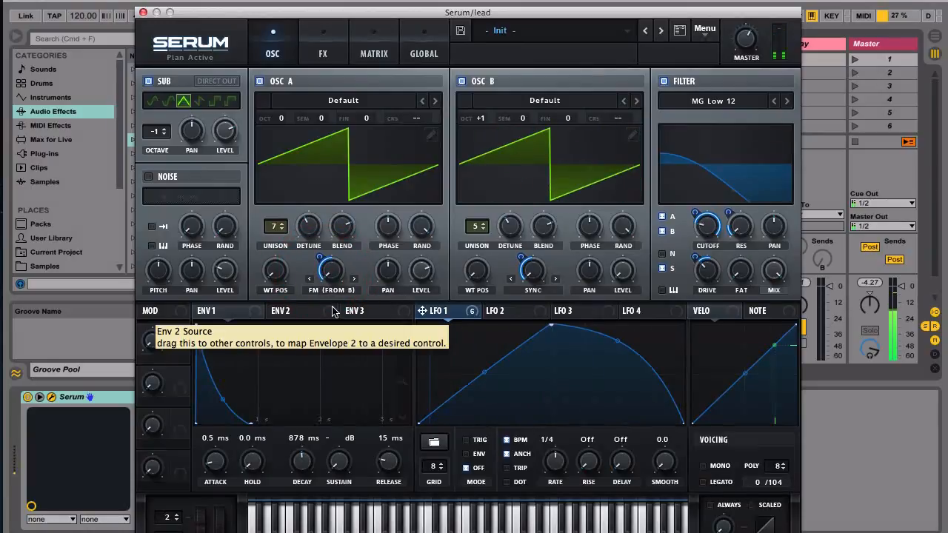
click(332, 273)
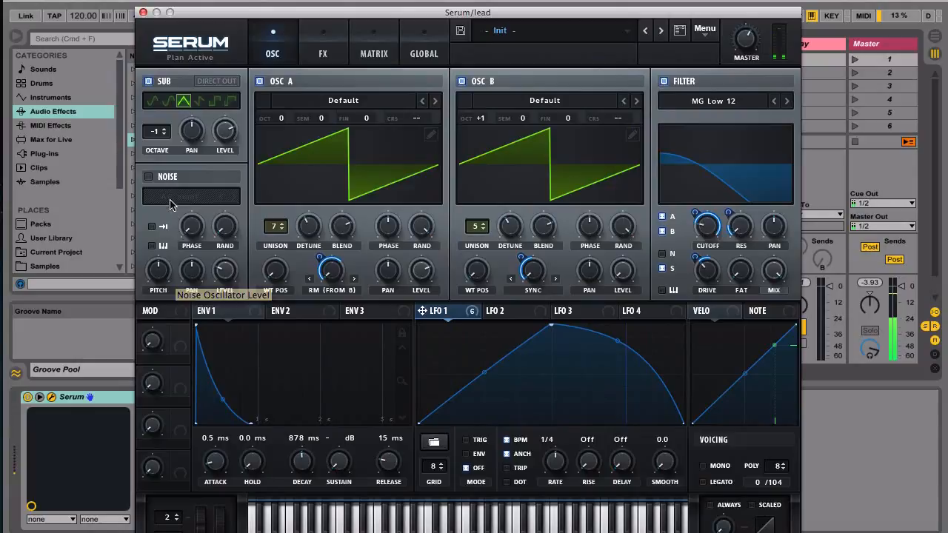
Step: Turn on the noise oscillator with AC hum1 at raised pitch, briefly muting it to compare
click(191, 195)
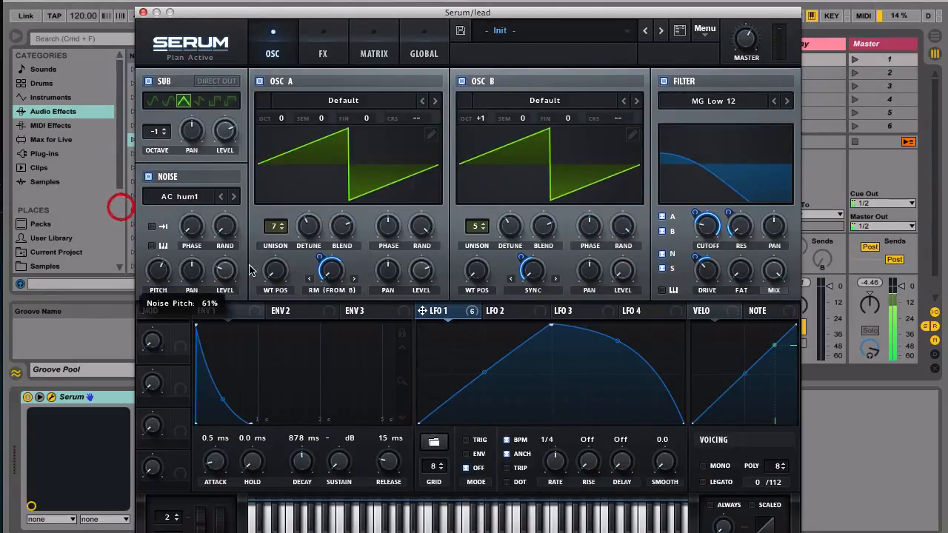
drag(225, 270, 226, 282)
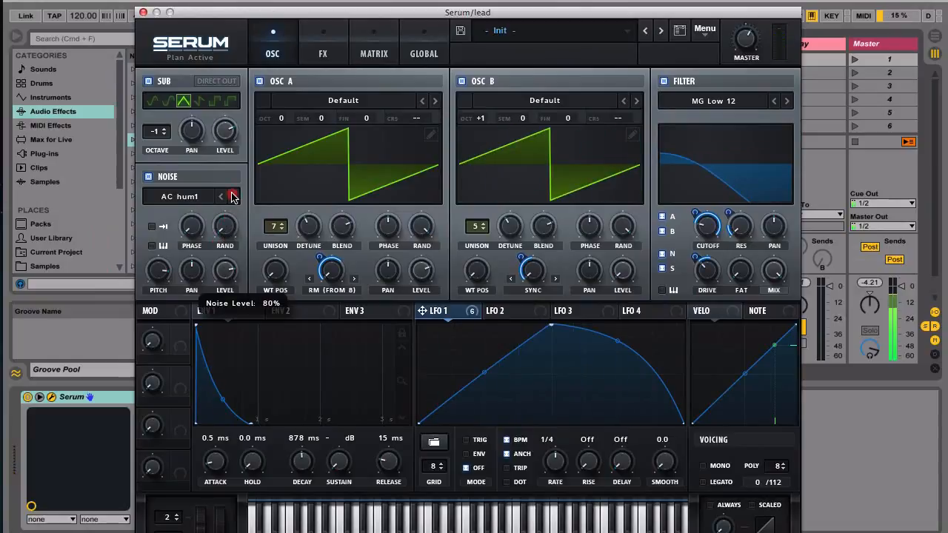
click(234, 195)
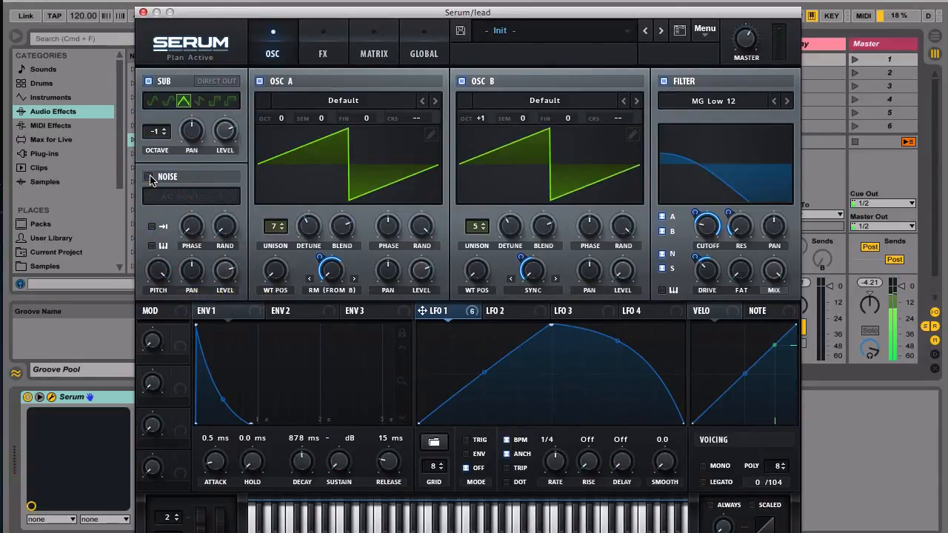
click(151, 177)
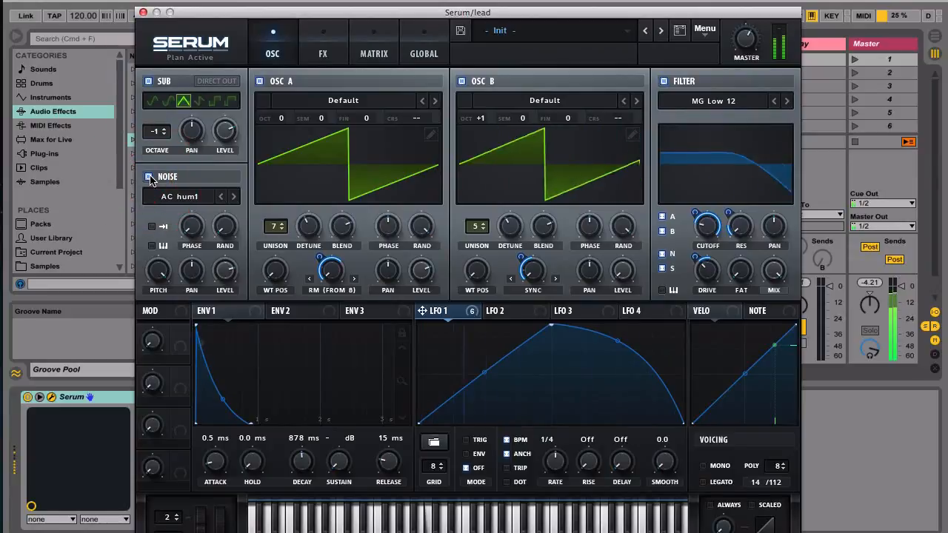
click(151, 177)
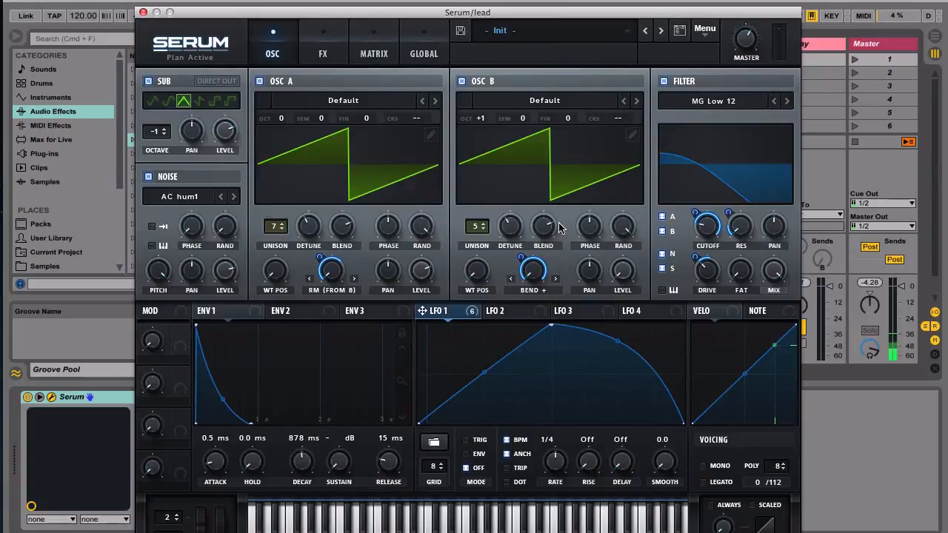
mouse_move(587, 299)
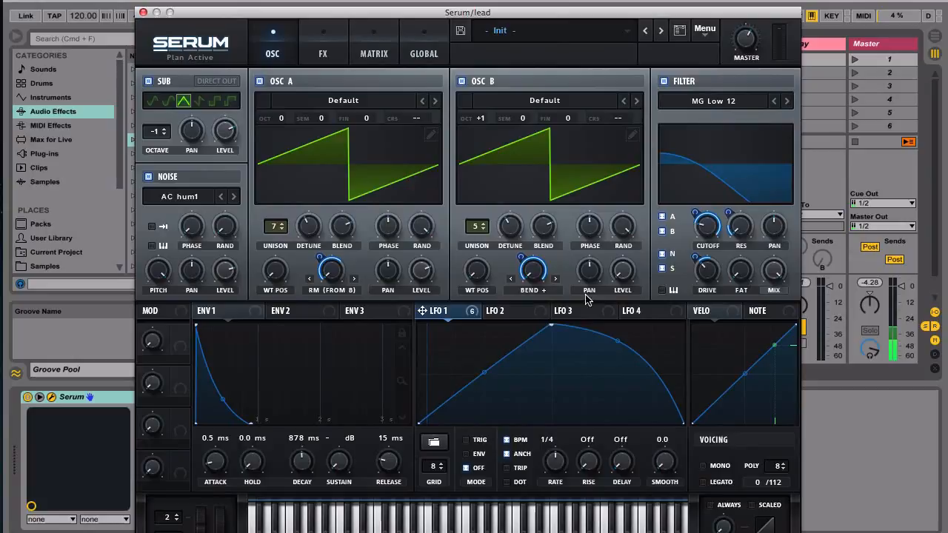
mouse_move(572, 319)
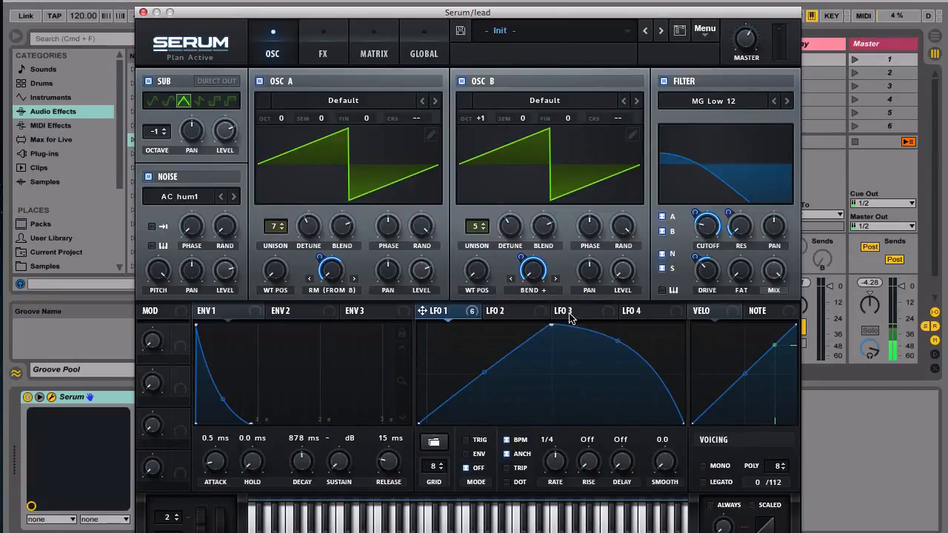
mouse_move(514, 284)
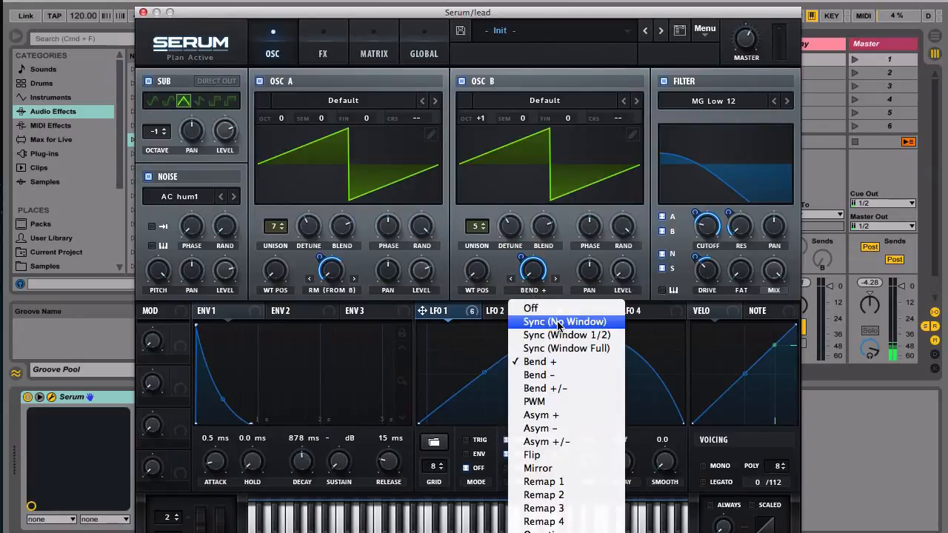
Step: Set oscillator B's warp mode to Sync (No Window), replacing Bend+
click(565, 321)
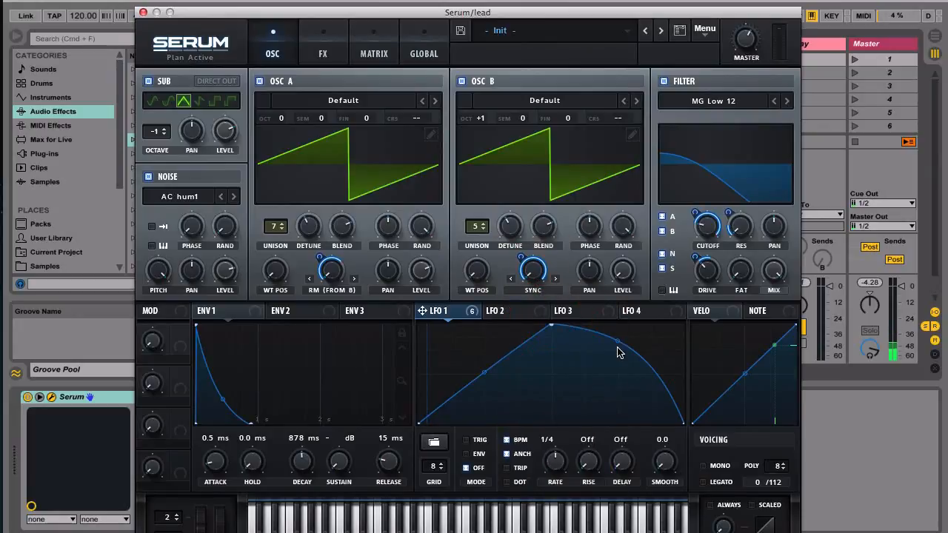